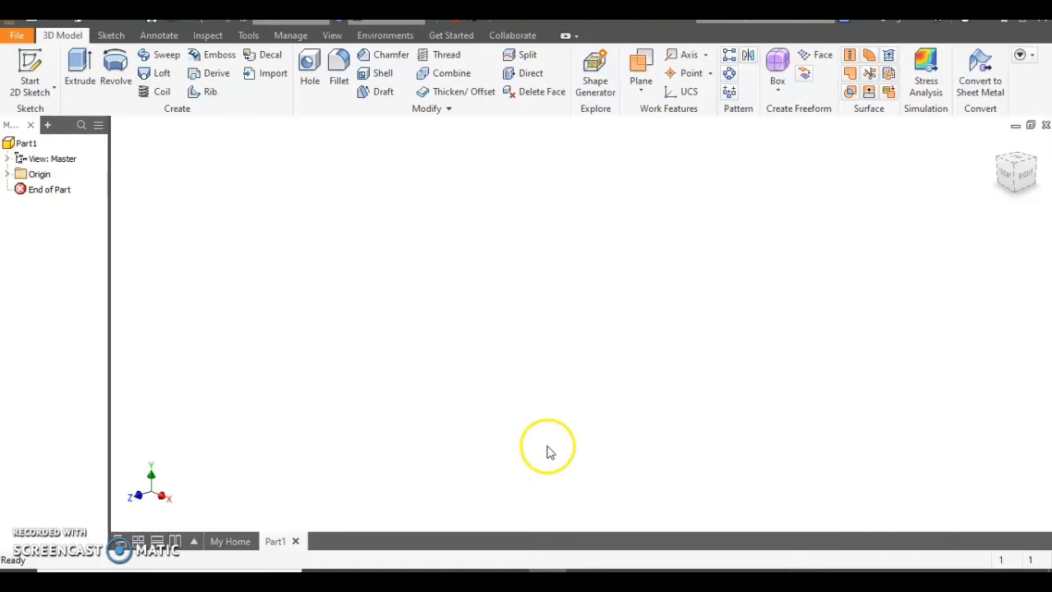
- Start Sketch1 on an origin plane of the new part
click(30, 70)
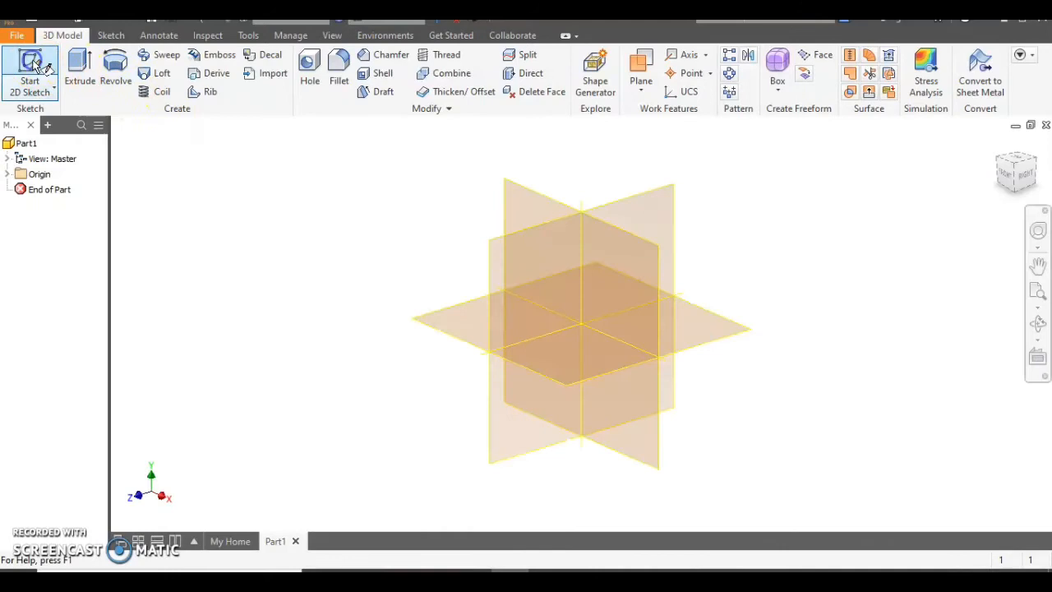
click(30, 70)
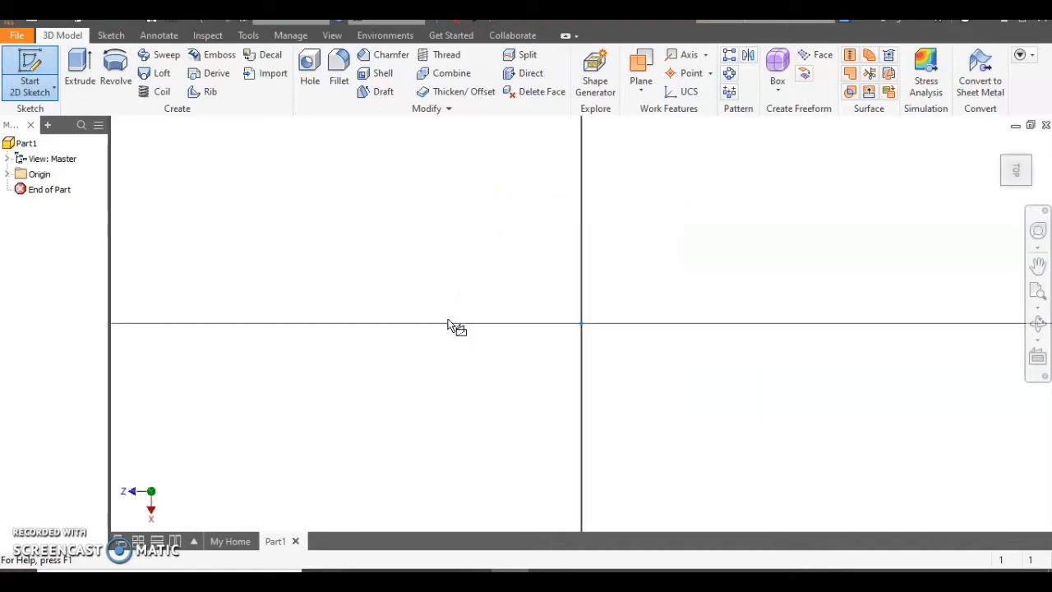
click(29, 70)
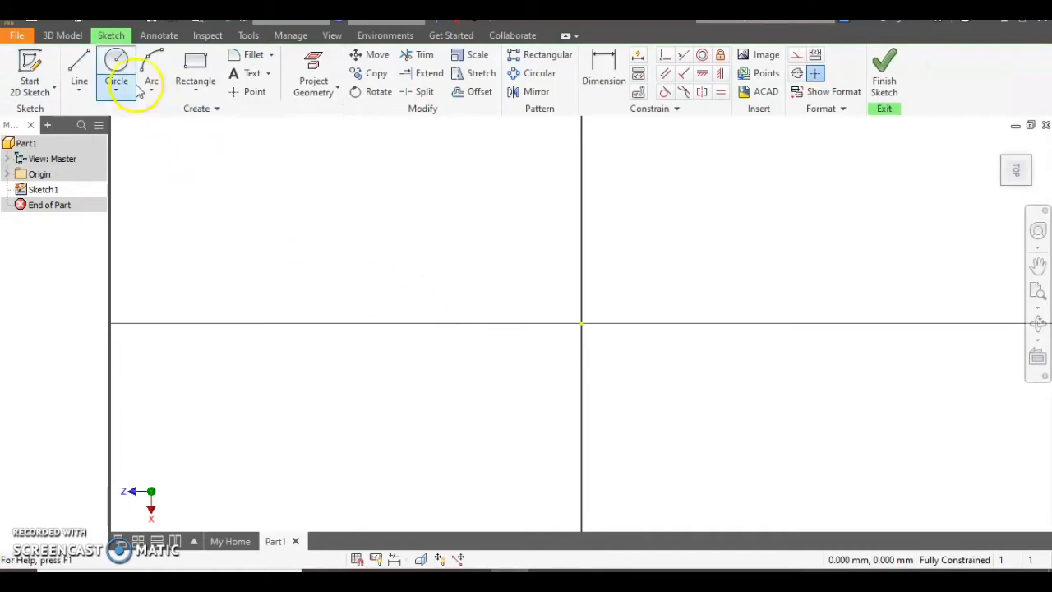
- Draw a 100 mm diameter circle at the origin and finish Sketch1
click(119, 73)
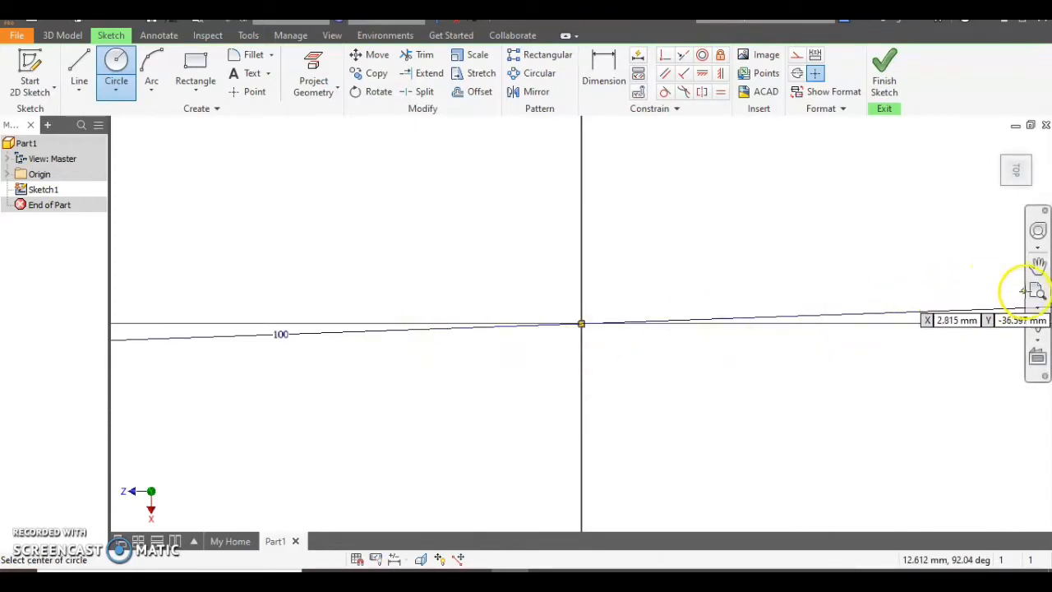
click(582, 323)
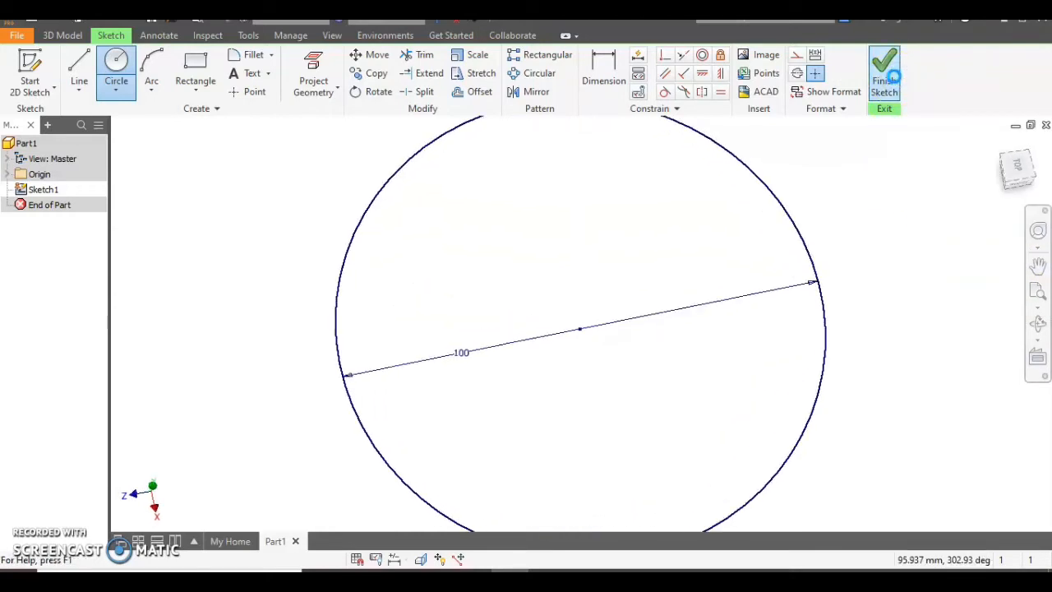
click(884, 74)
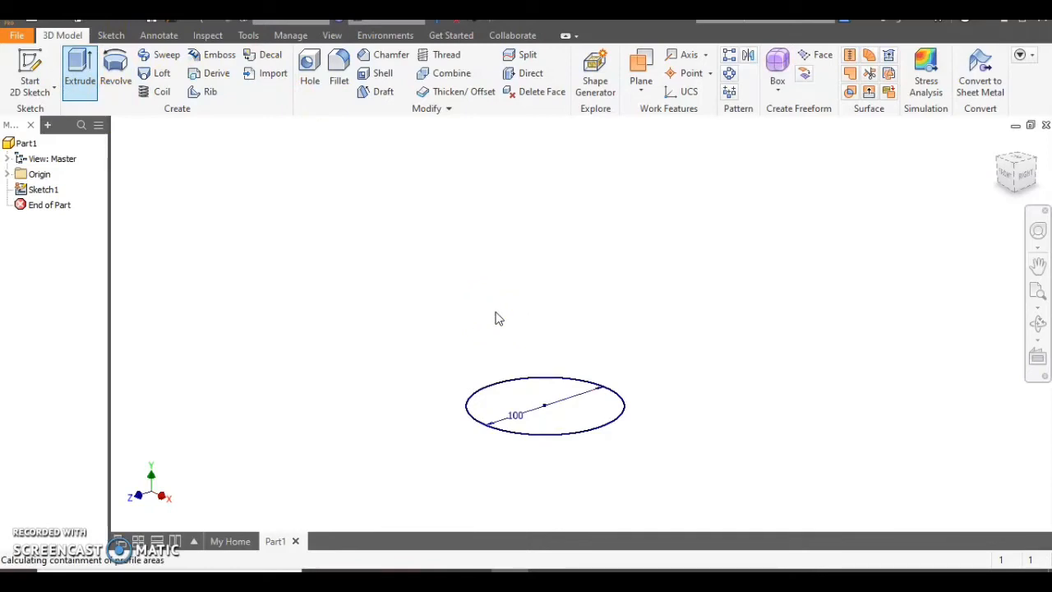
- Extrude the 100 mm circle 140 mm into a solid cylinder, Extrusion1
click(79, 70)
text(140)
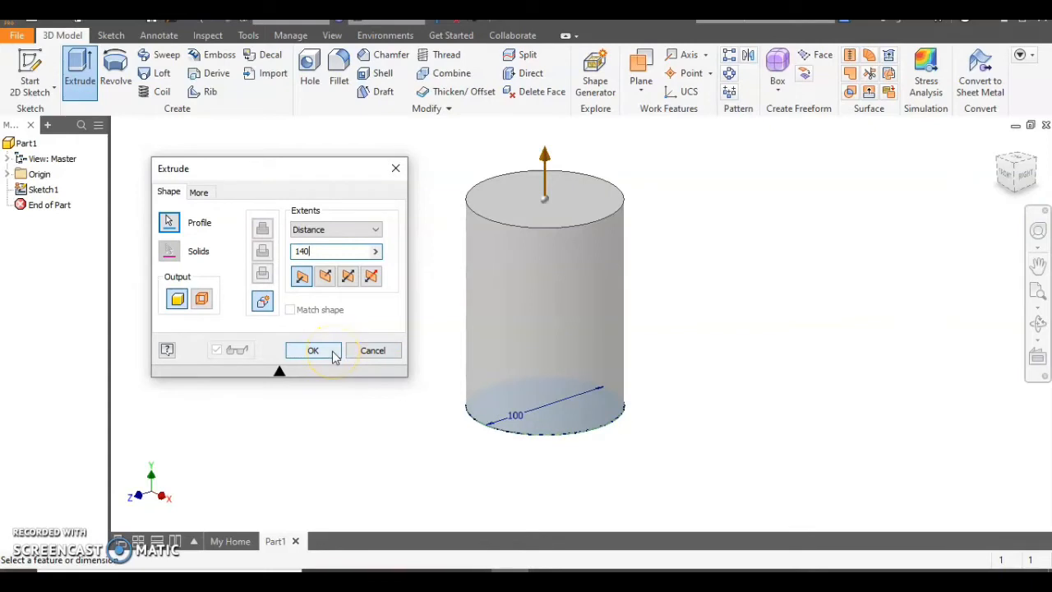
click(313, 350)
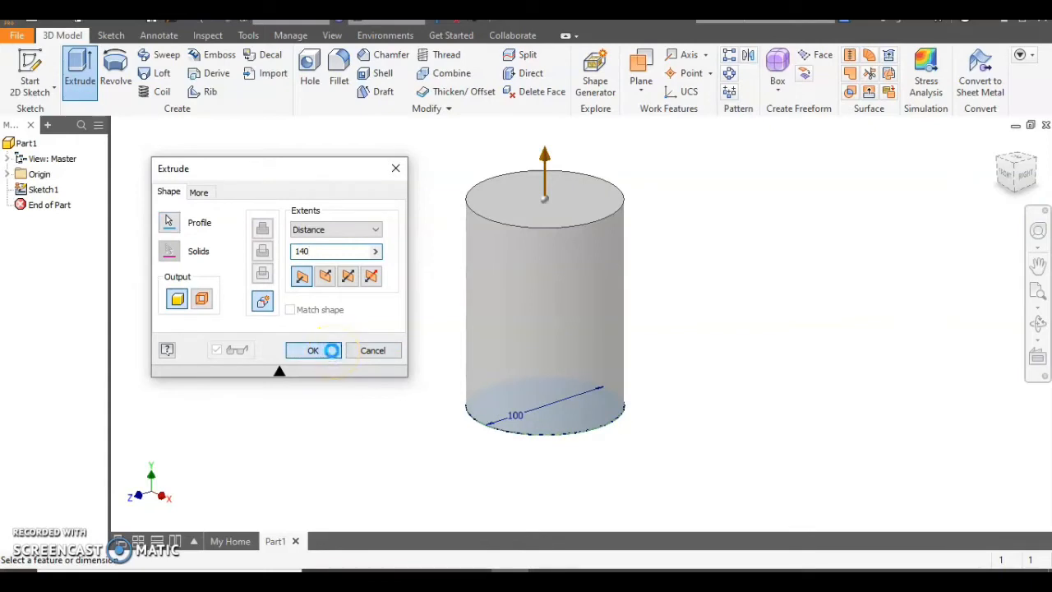
click(314, 350)
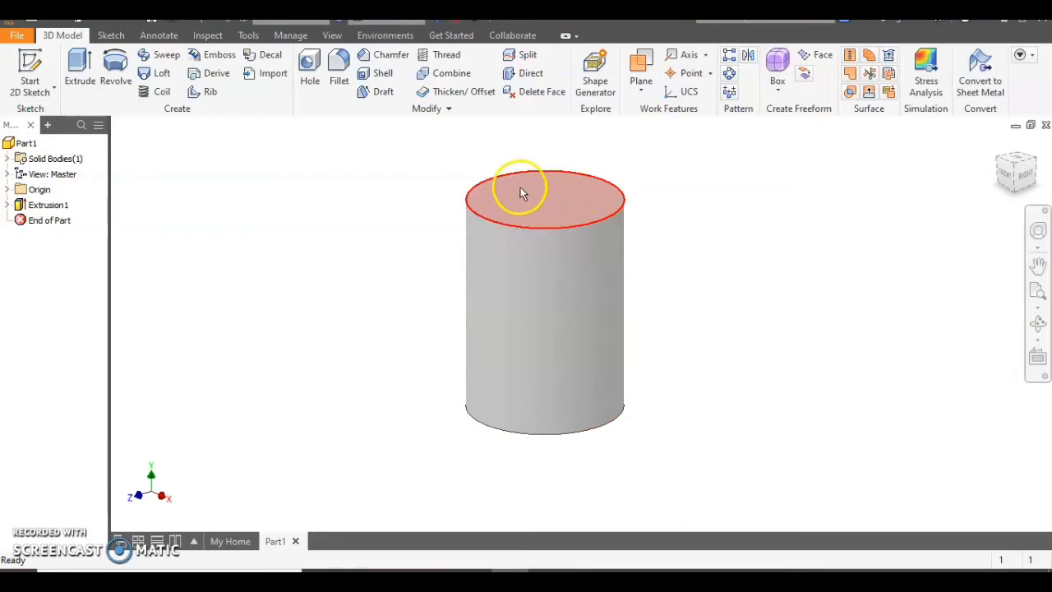
mouse_move(566, 191)
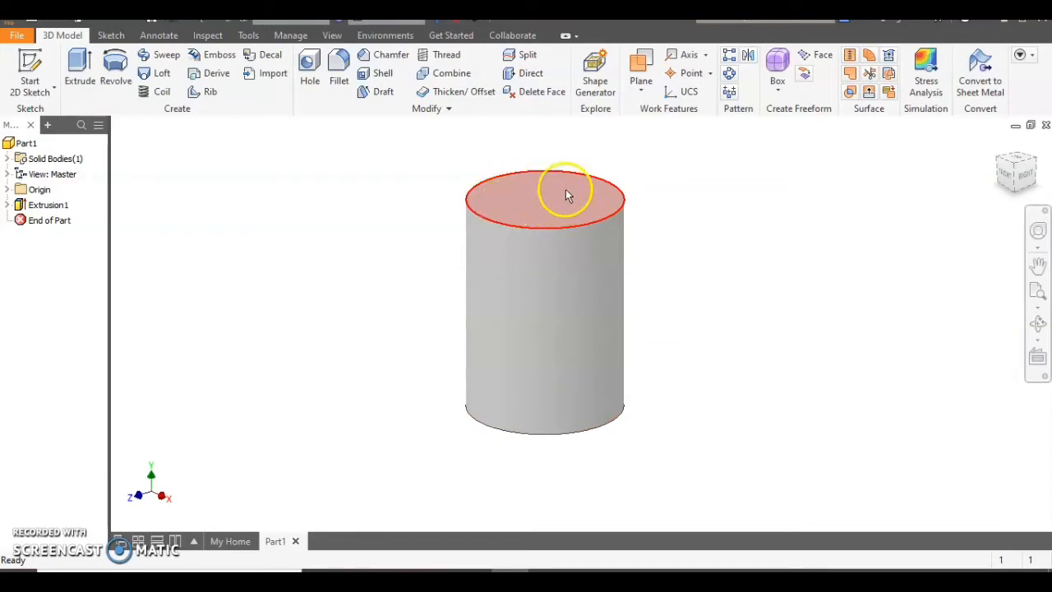
mouse_move(503, 211)
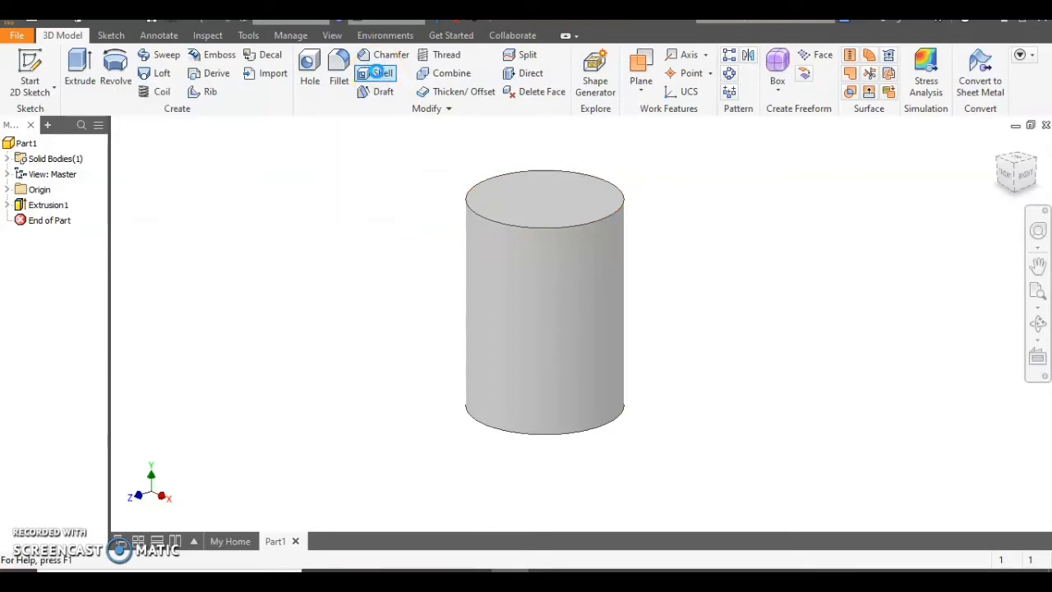
- Shell the cylinder with 1 mm walls, removing the top face
click(382, 74)
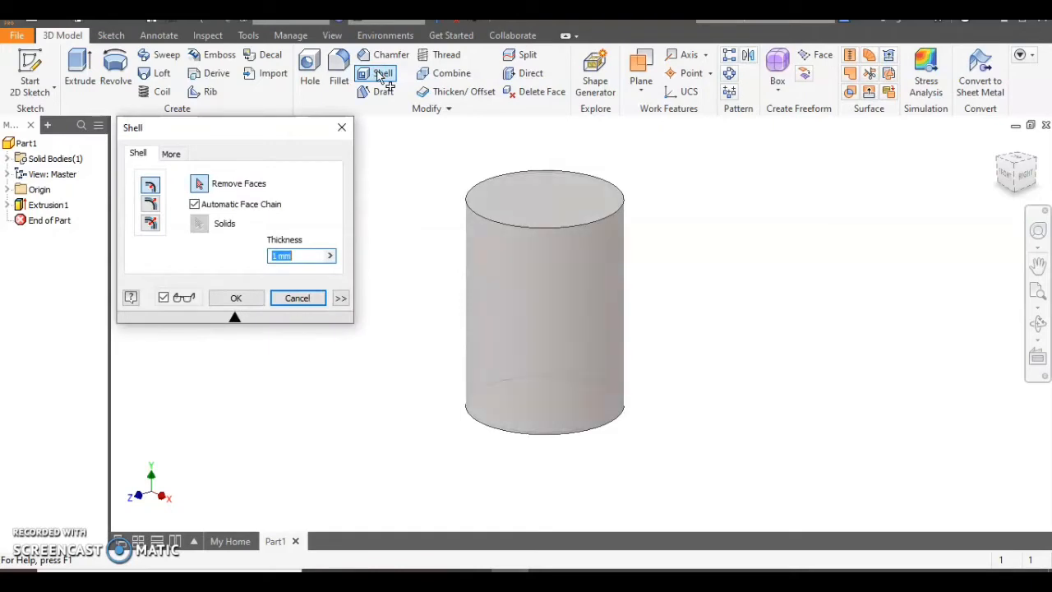
click(544, 202)
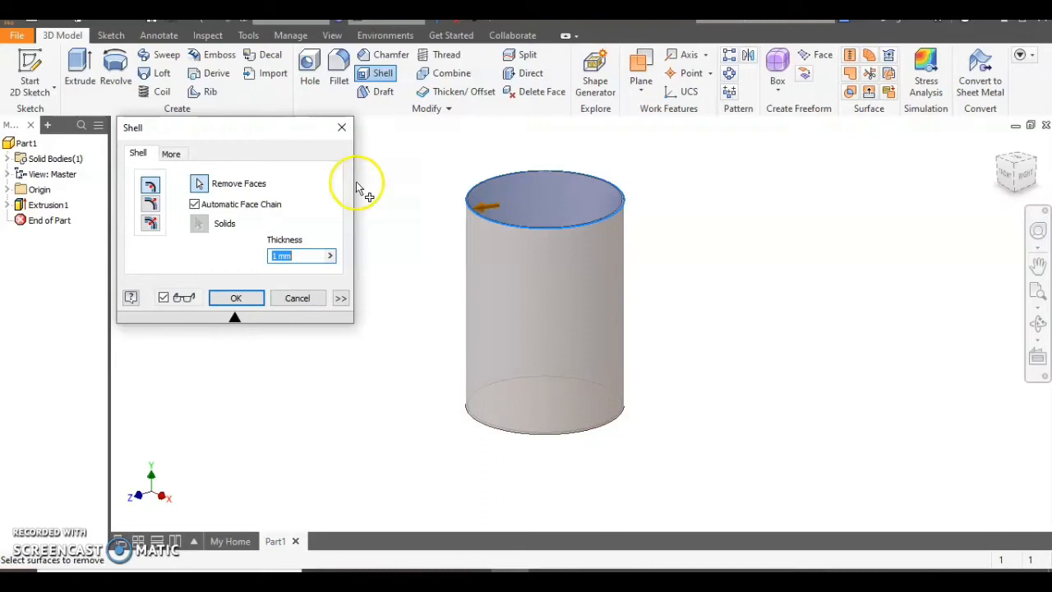
mouse_move(296, 267)
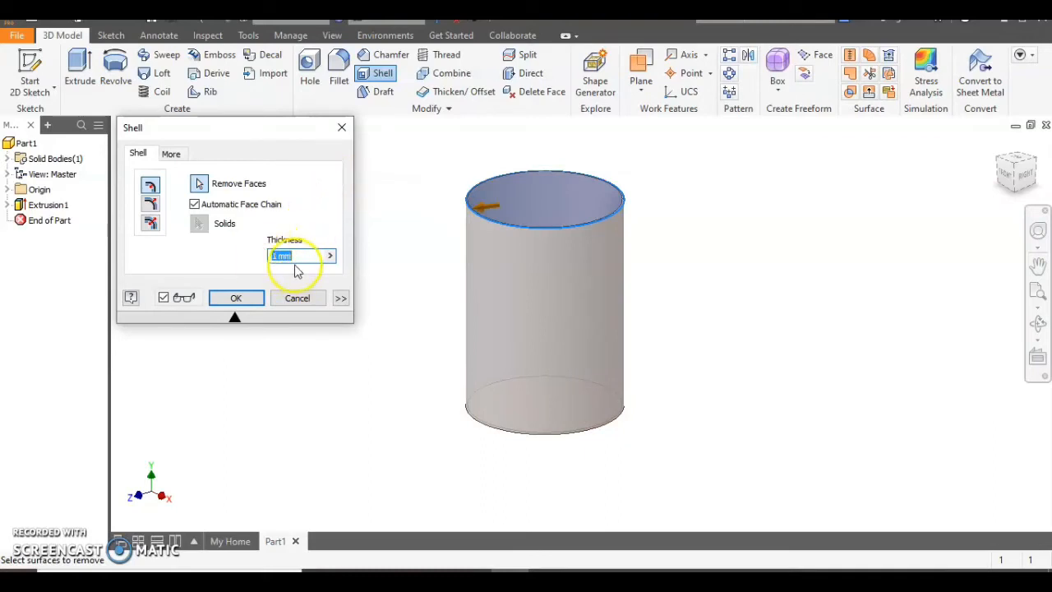
text(1)
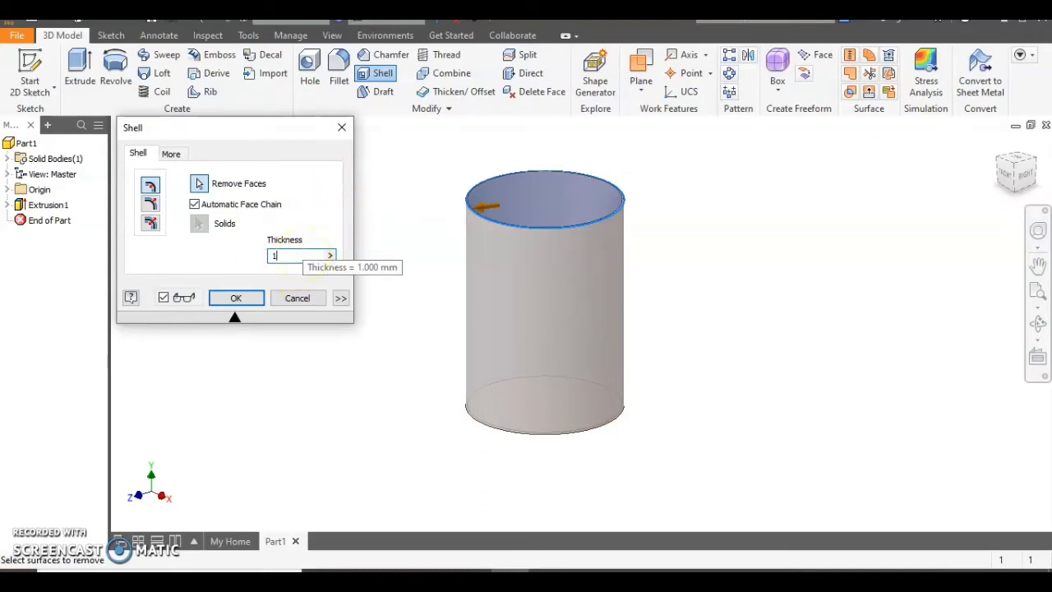
click(236, 298)
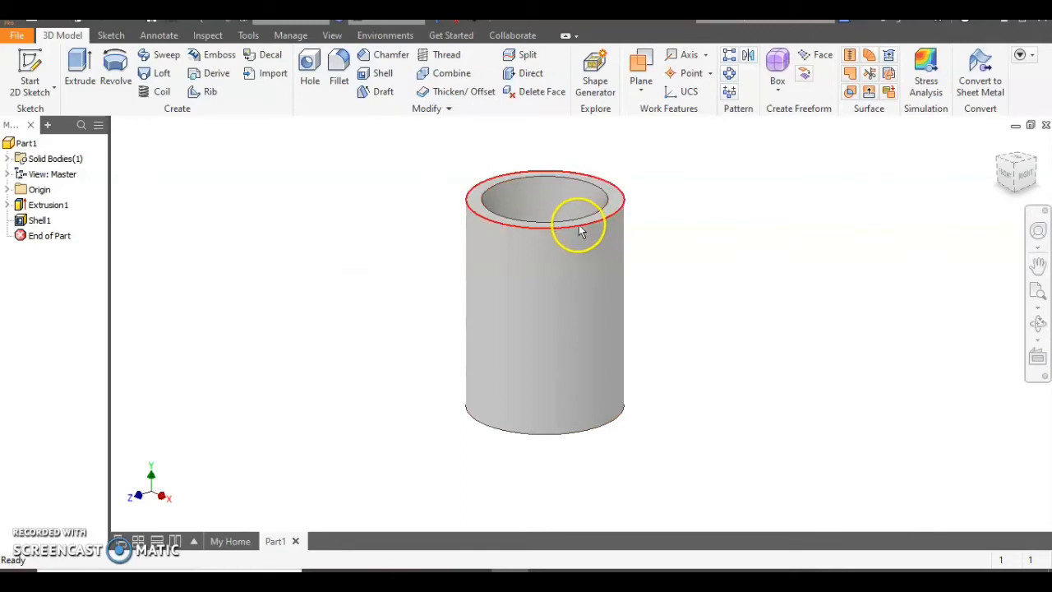
mouse_move(296, 99)
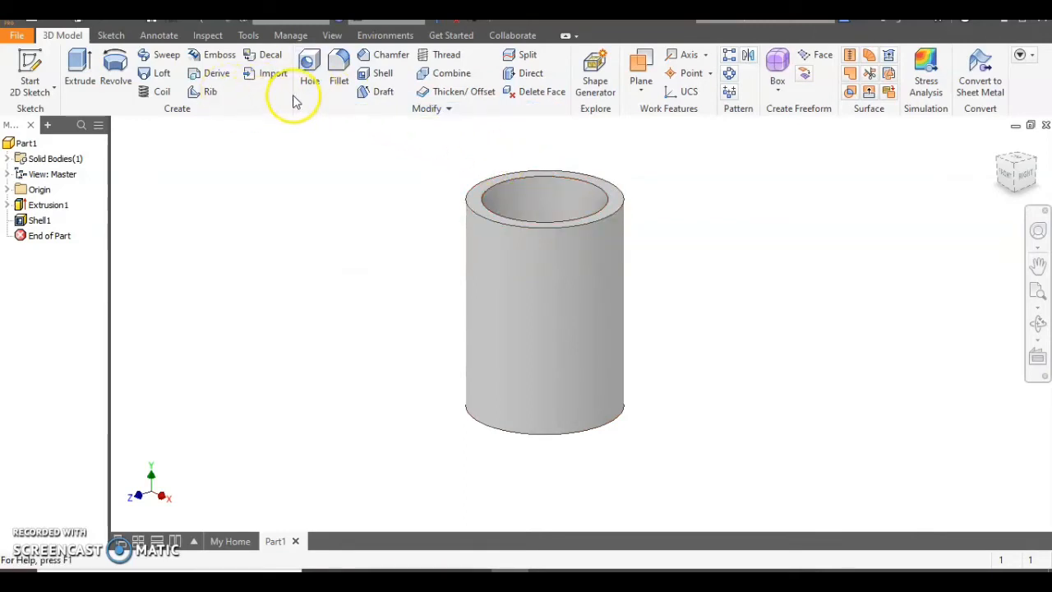
- Fillet the inner and outer rim edges with a 5 mm radius
click(338, 70)
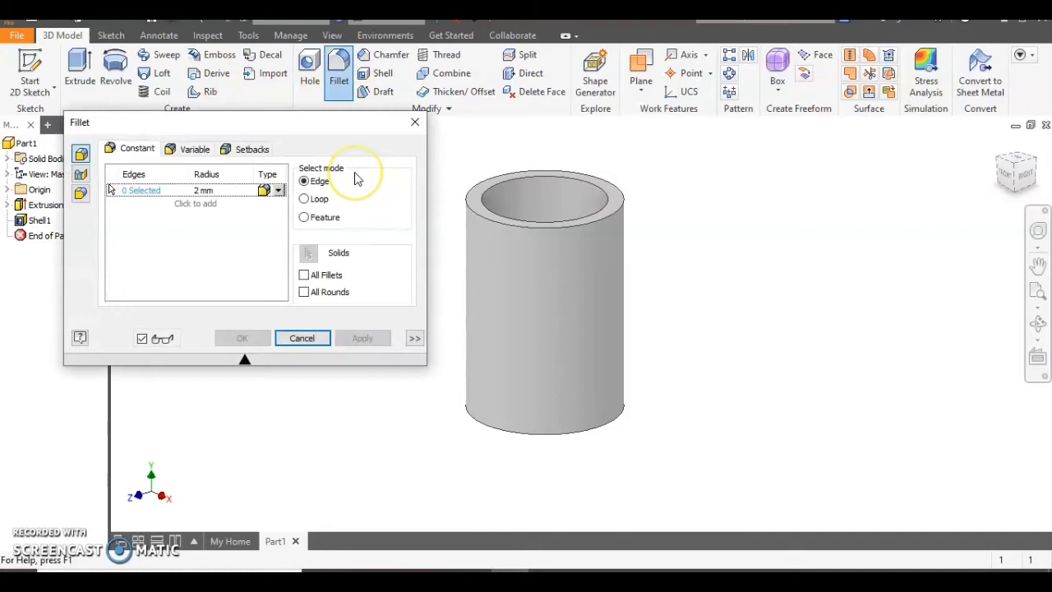
mouse_move(249, 207)
text(5)
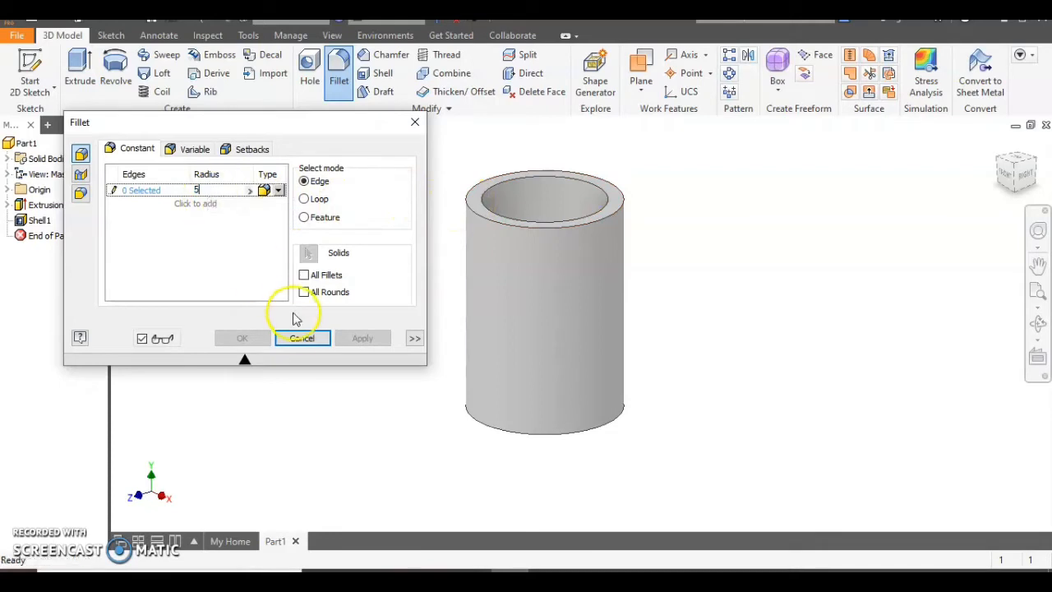
mouse_move(493, 185)
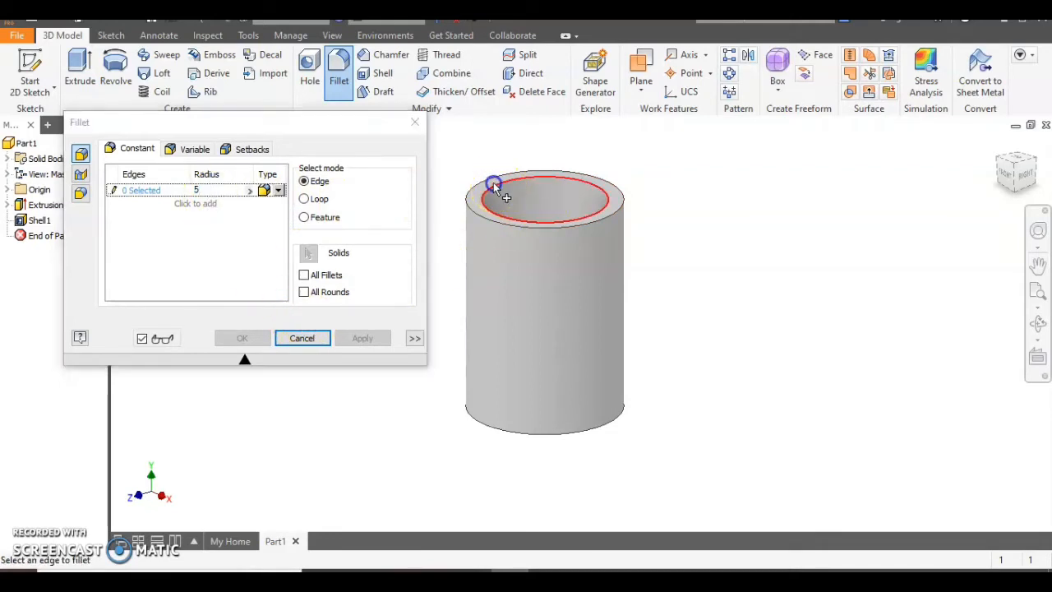
click(494, 183)
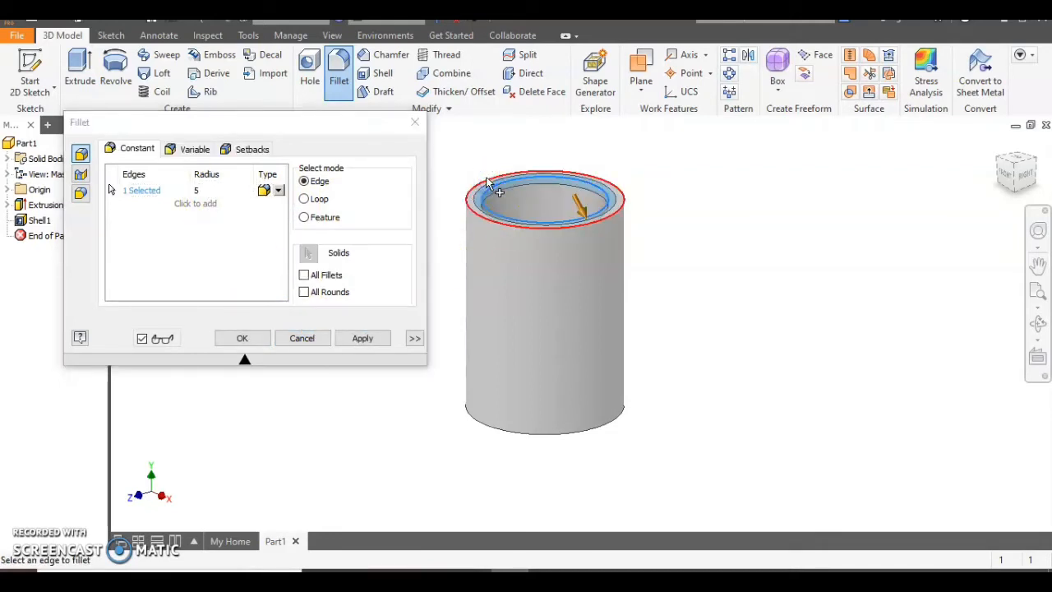
click(363, 338)
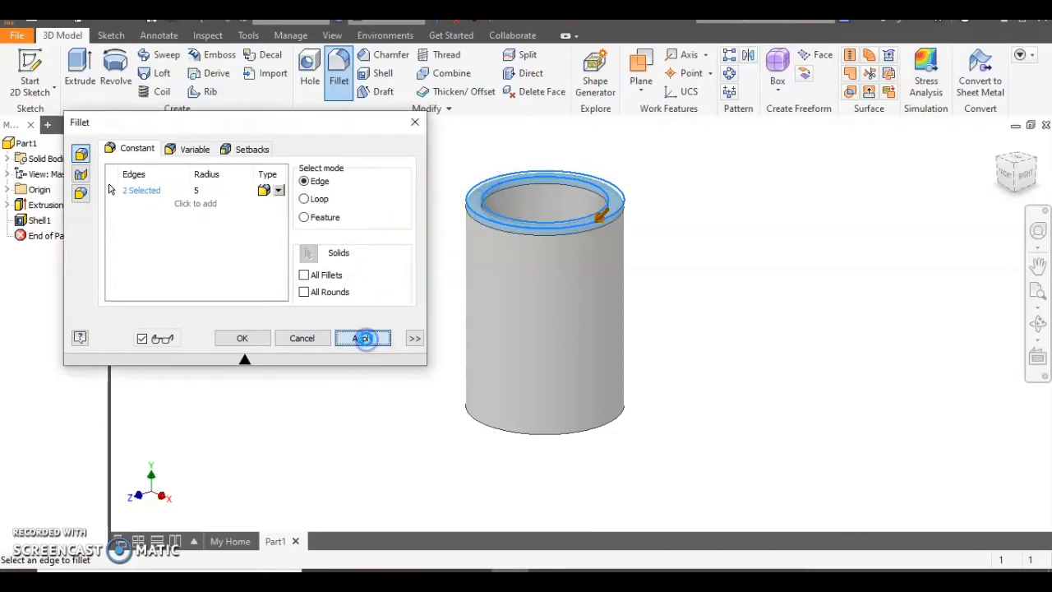
click(362, 338)
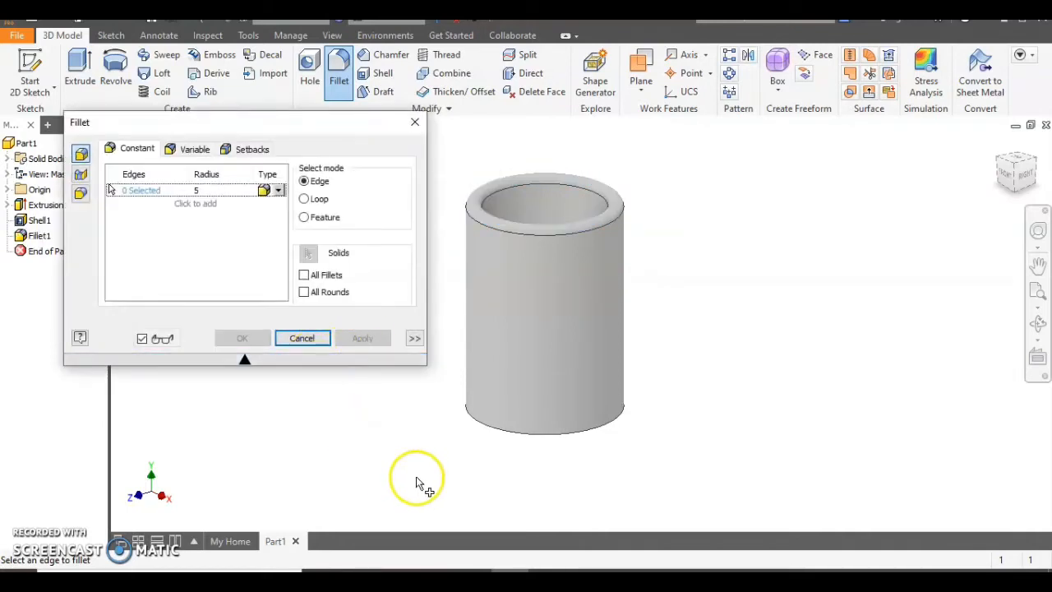
mouse_move(218, 203)
text(10)
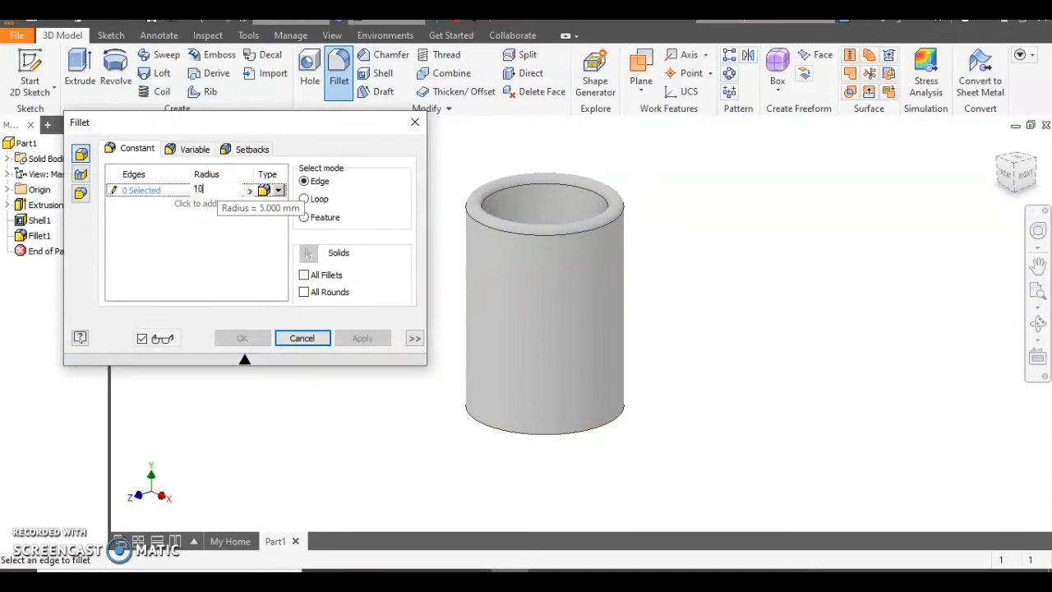
- Apply a 10 mm fillet to the cup's bottom outer edge, Fillet2
click(509, 432)
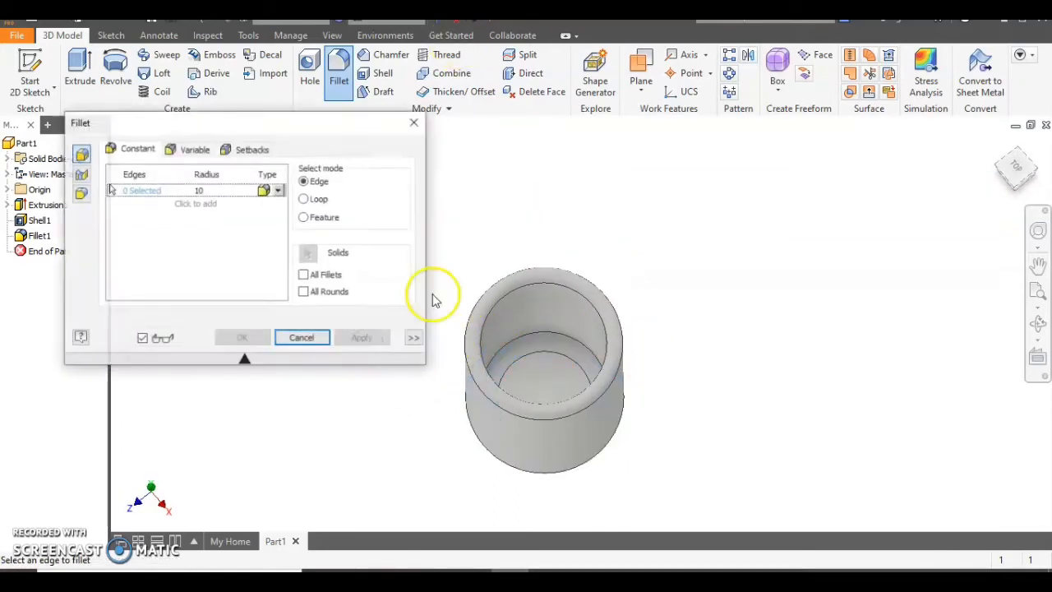
click(242, 337)
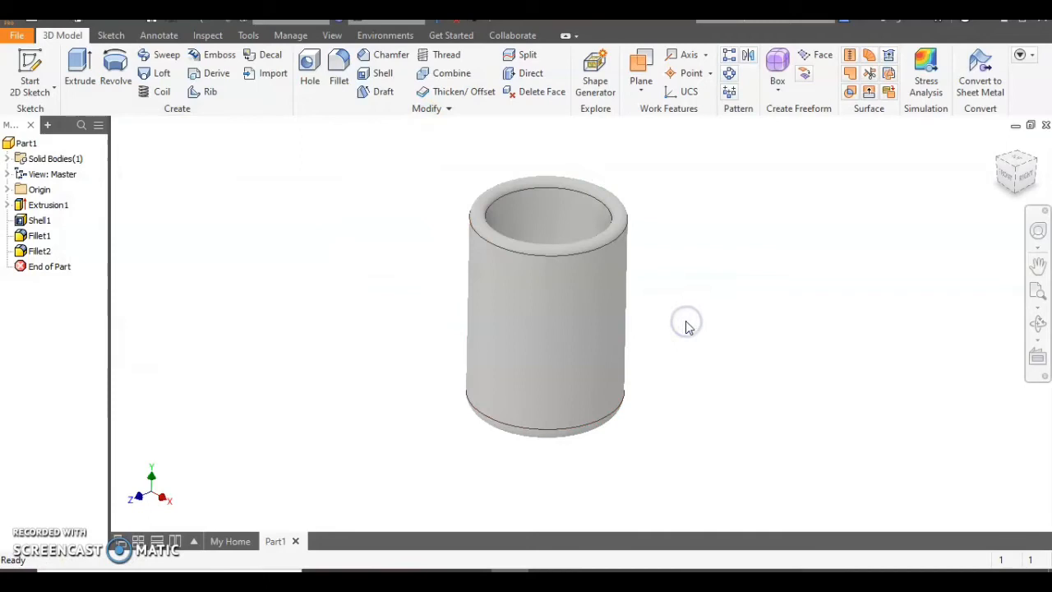
mouse_move(1015, 164)
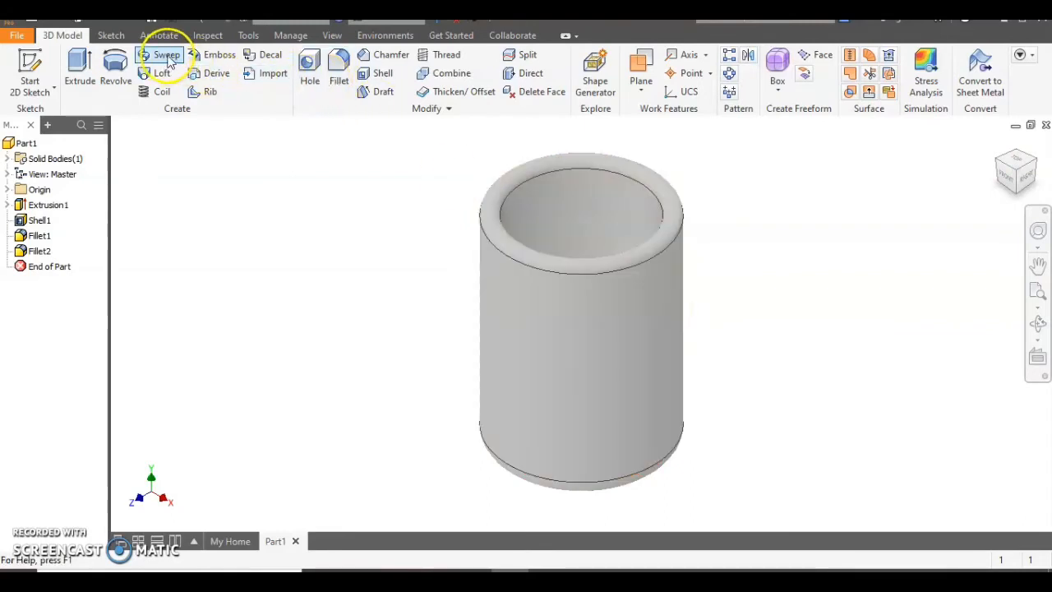
mouse_move(166, 55)
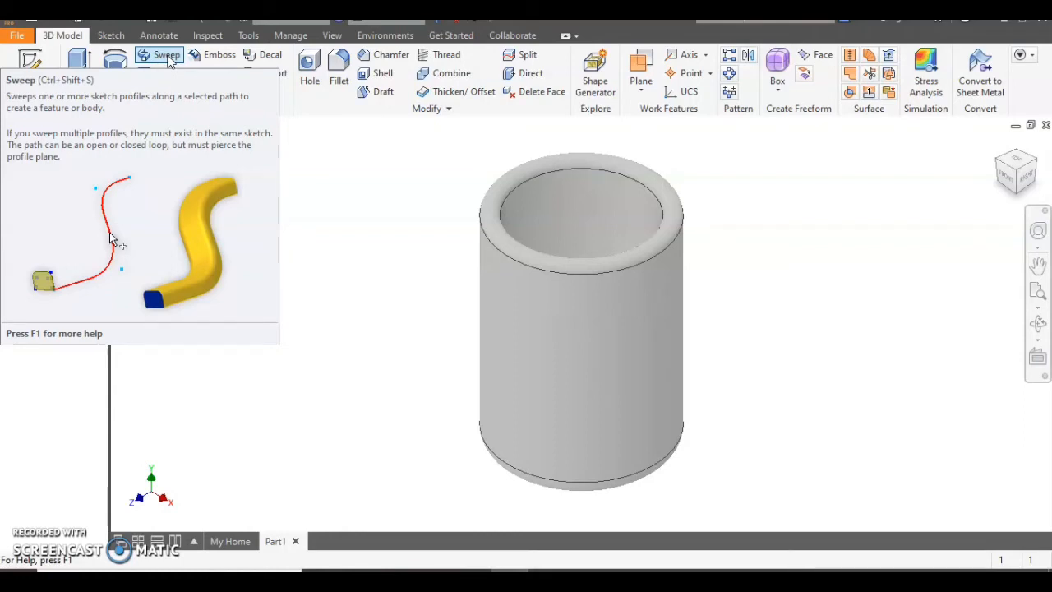
- Expand the Origin folder and select the XZ Plane
click(590, 319)
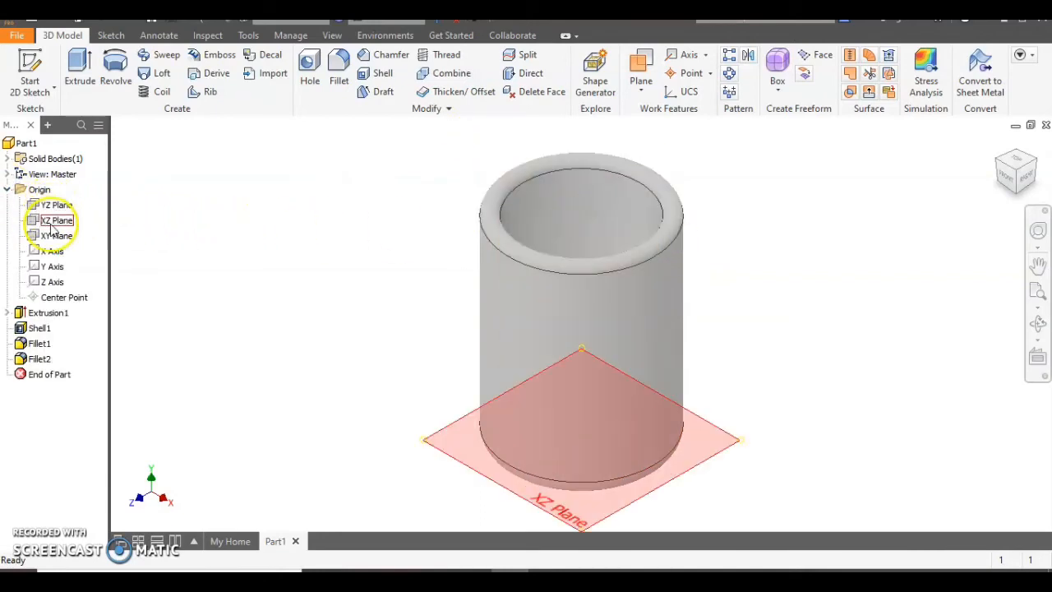
click(57, 205)
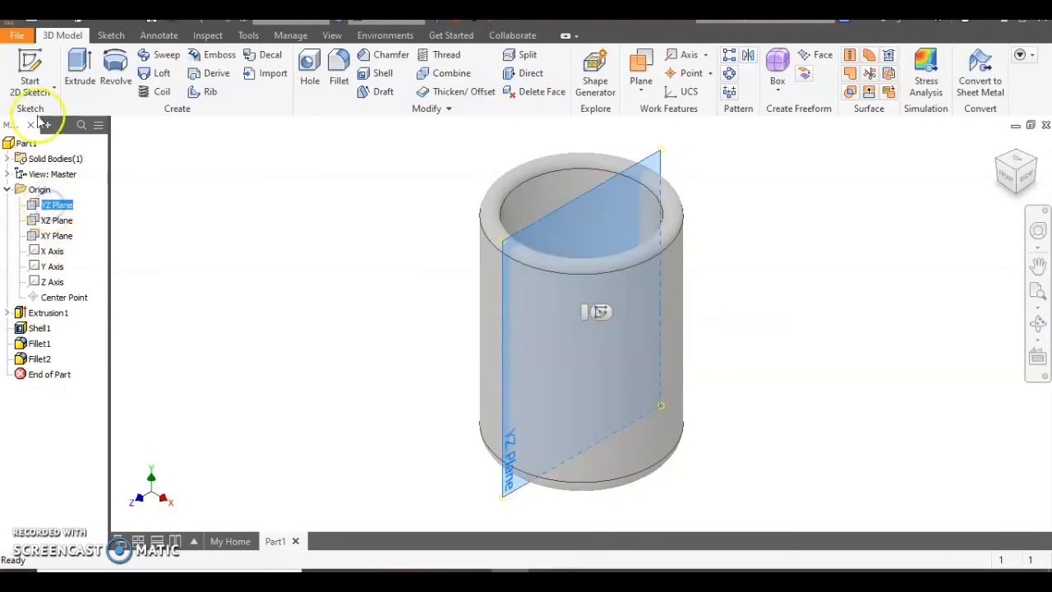
- Start Sketch2 on the YZ plane and pan to centre the cup
click(30, 70)
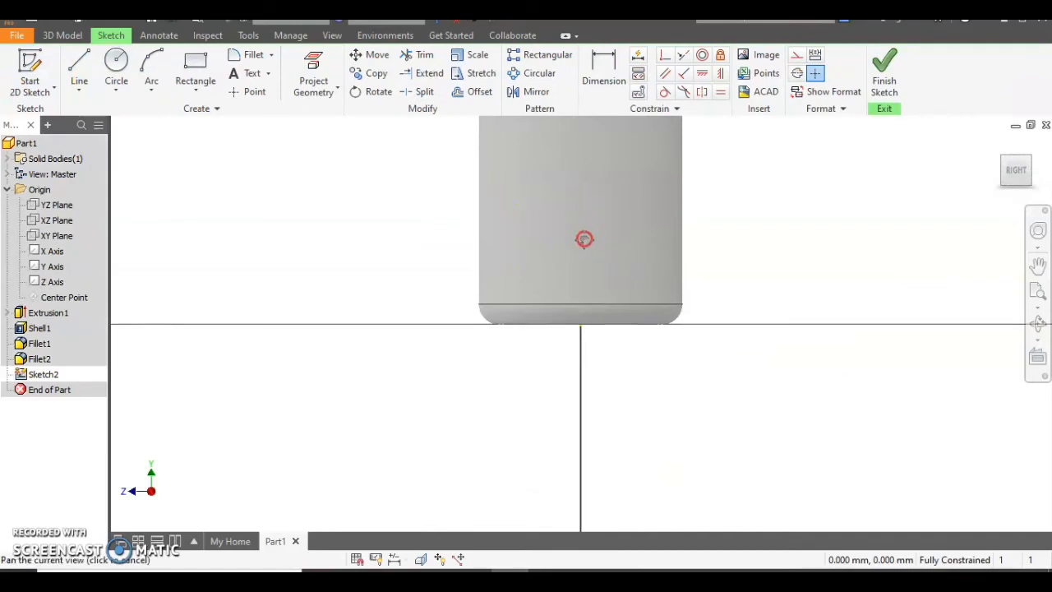
drag(584, 240, 547, 380)
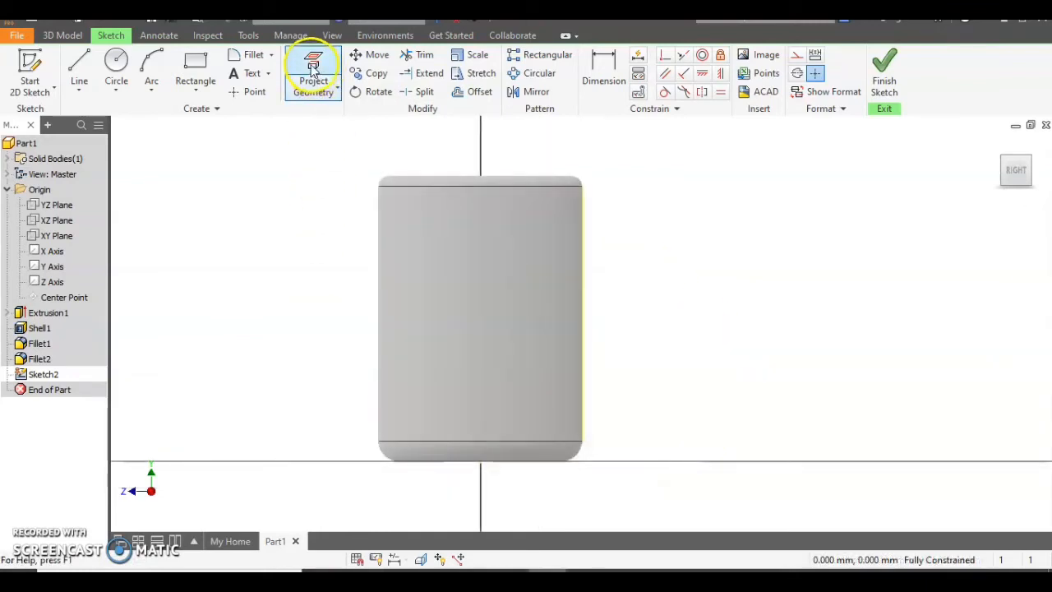
- Project the cup's side edge, draw the handle arc, and finish Sketch2
click(313, 70)
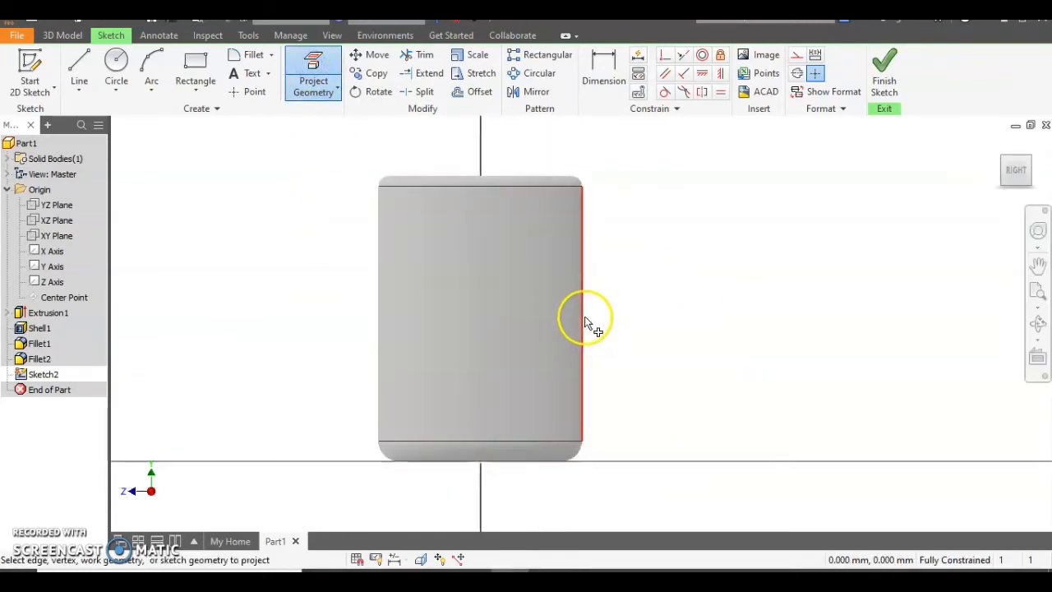
mouse_move(597, 411)
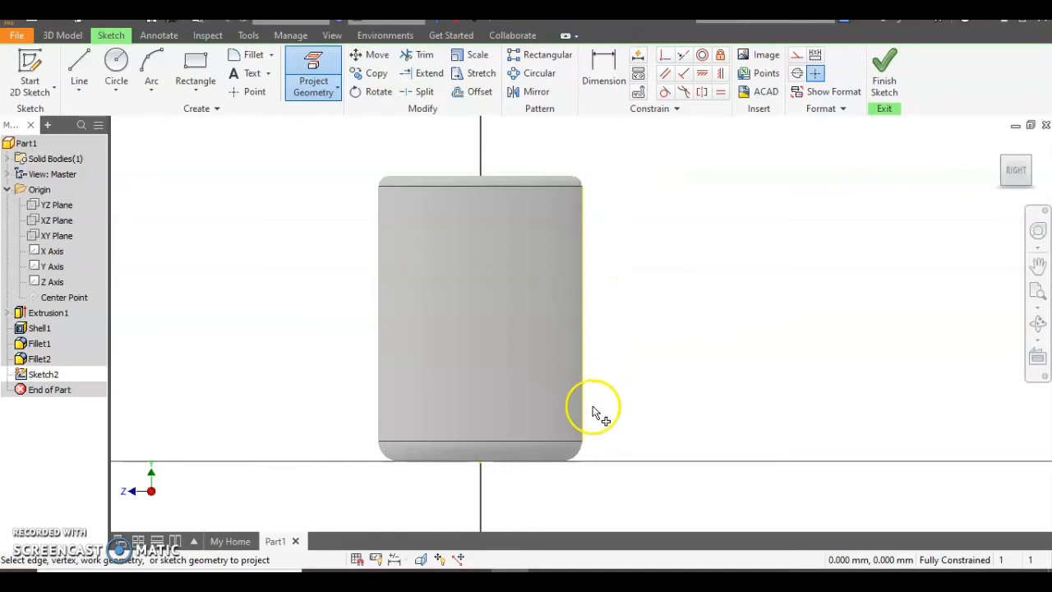
click(151, 68)
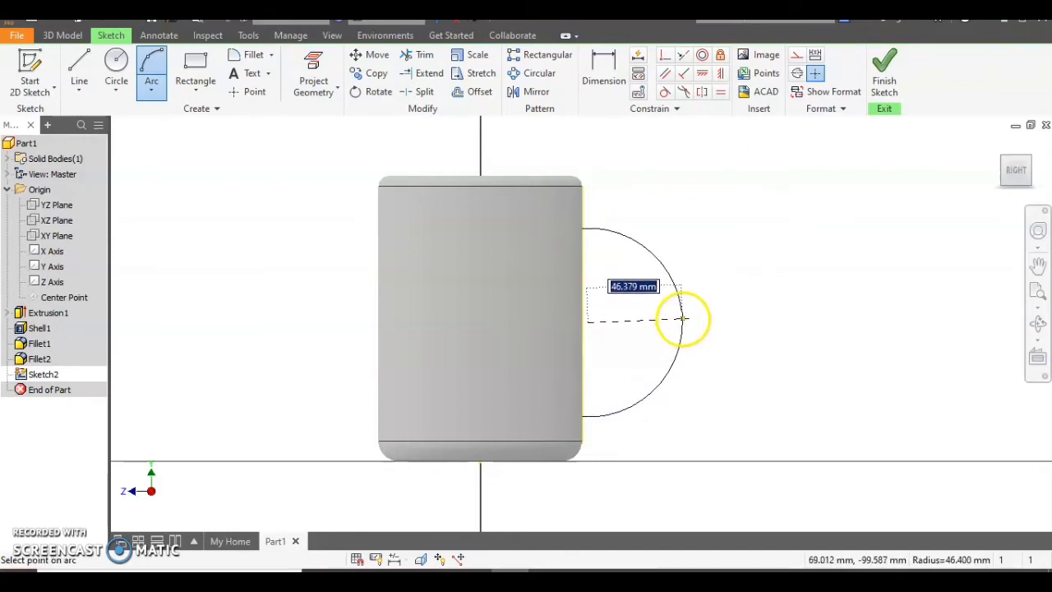
click(682, 319)
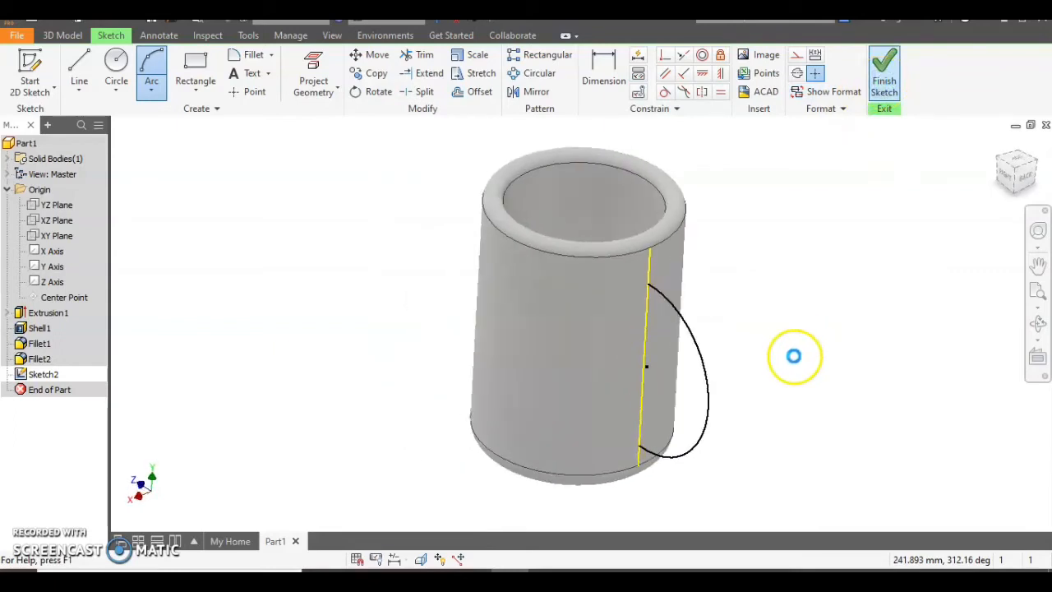
click(884, 74)
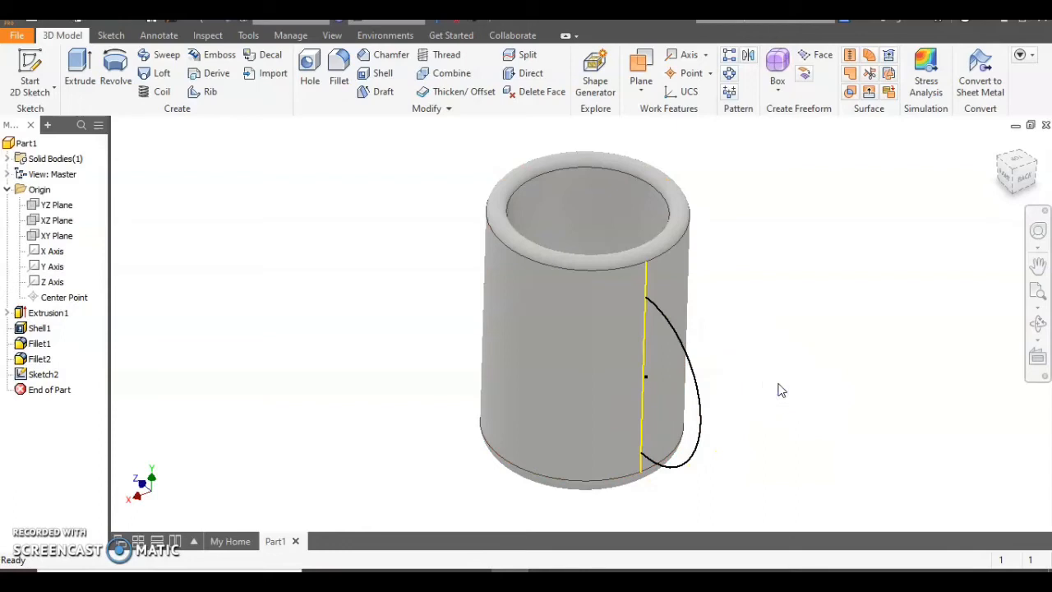
- Create Work Plane1 tangent to the cup's outer surface through the projected edge
click(641, 91)
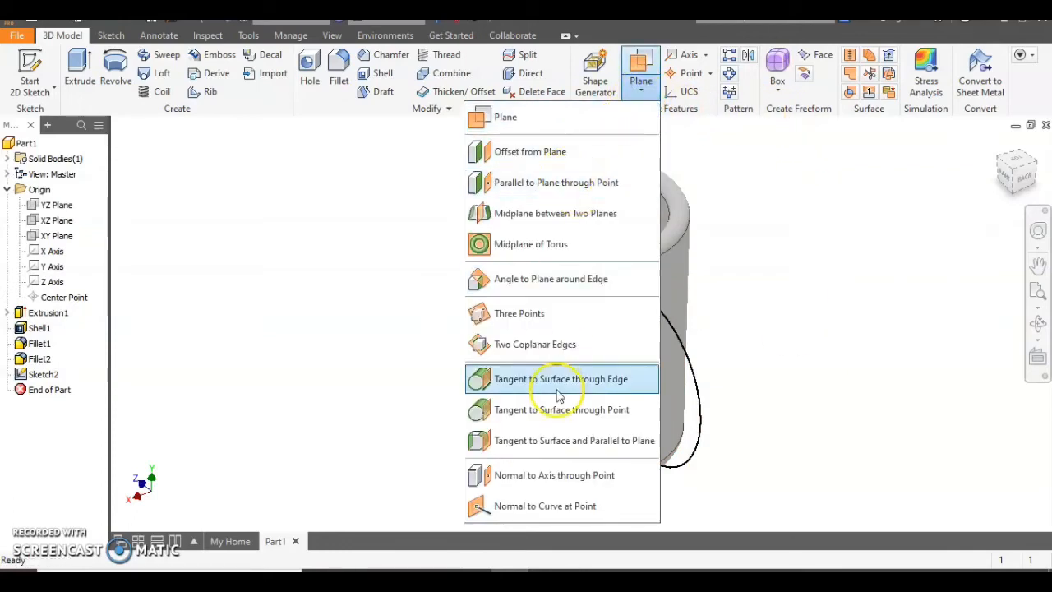
mouse_move(621, 379)
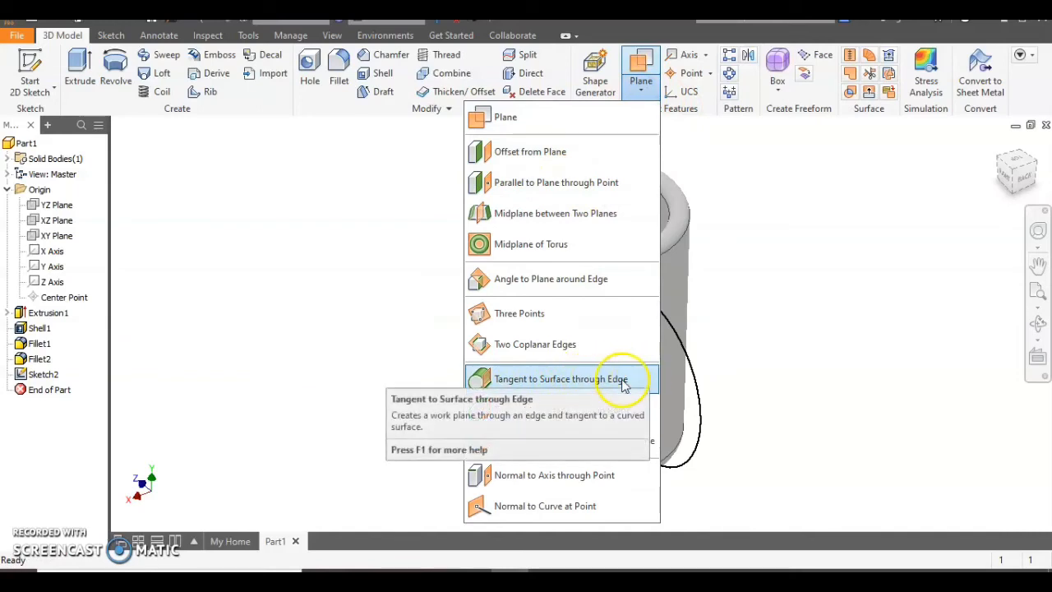
click(562, 379)
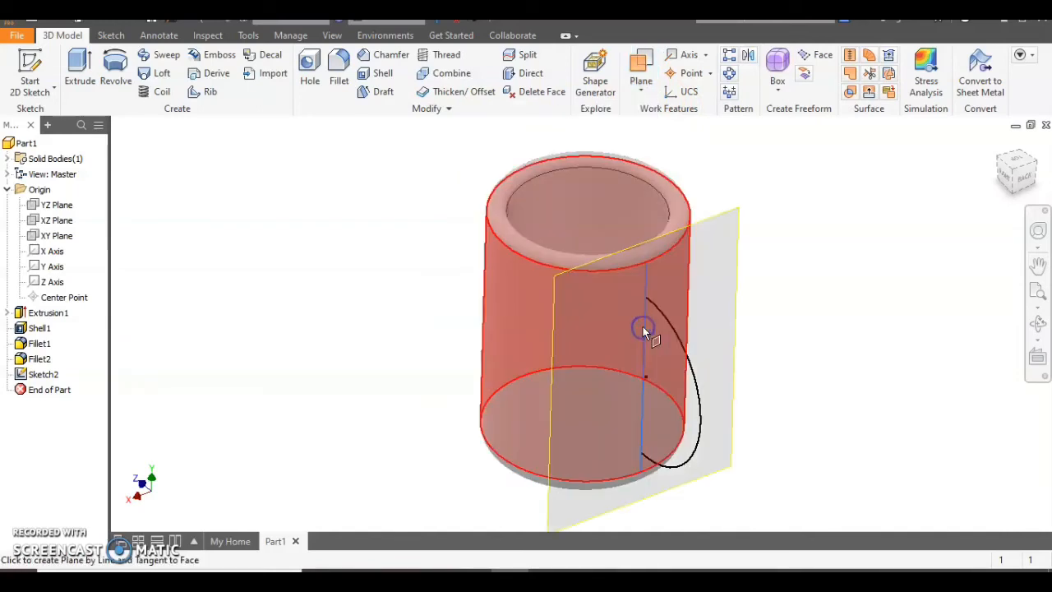
click(644, 332)
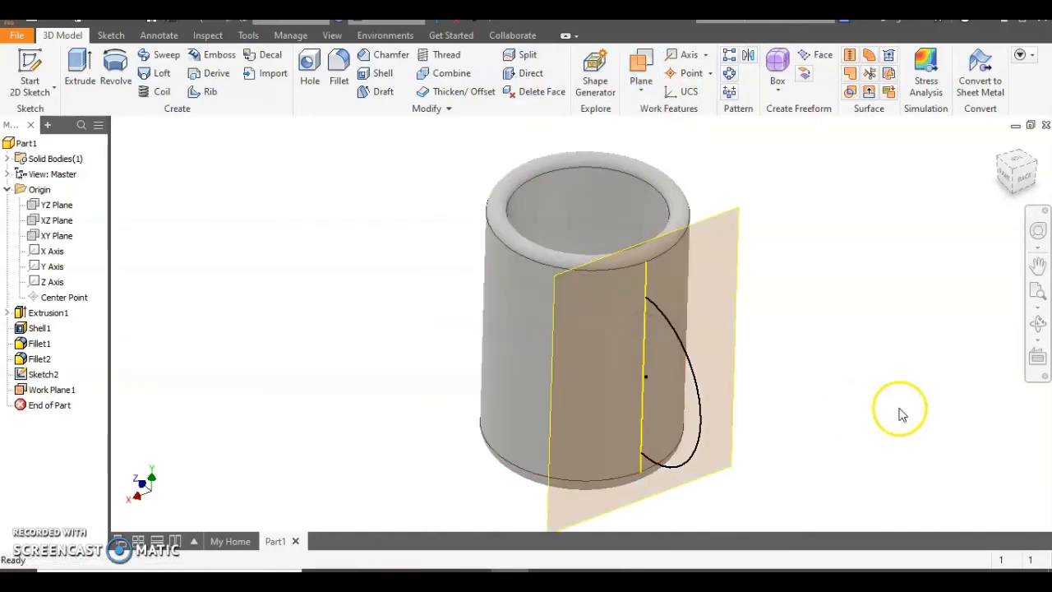
mouse_move(748, 284)
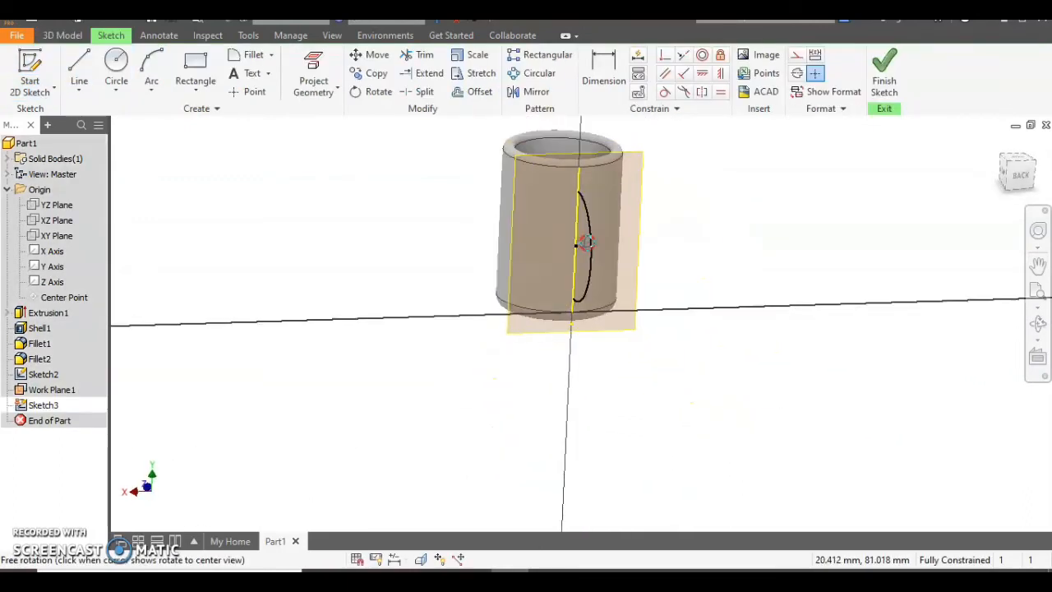
- On Work Plane1, draw a small circle centred at the handle arc's top endpoint
drag(584, 243, 605, 259)
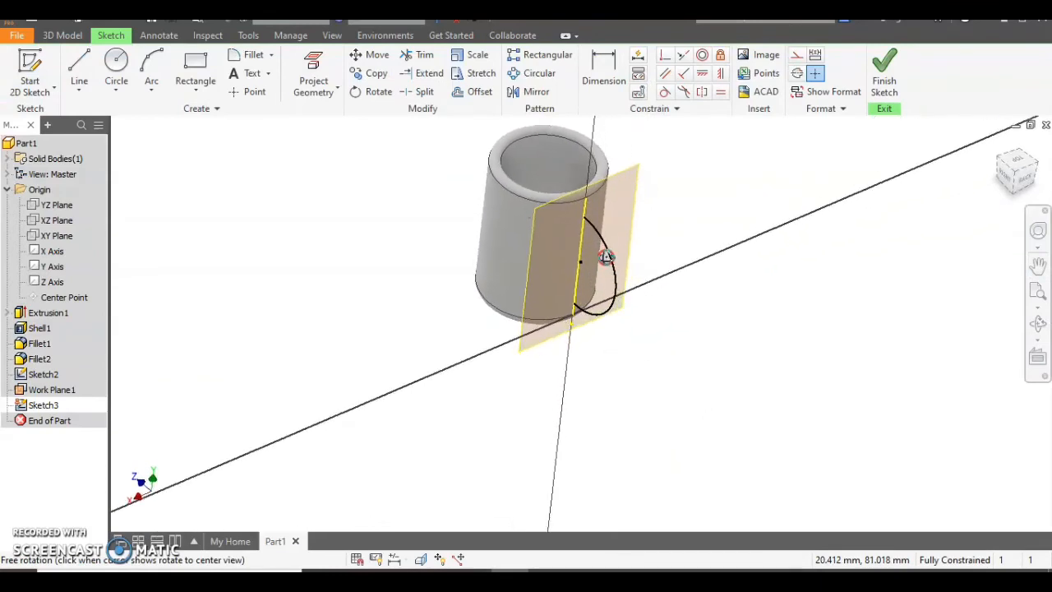
scroll(up, 3)
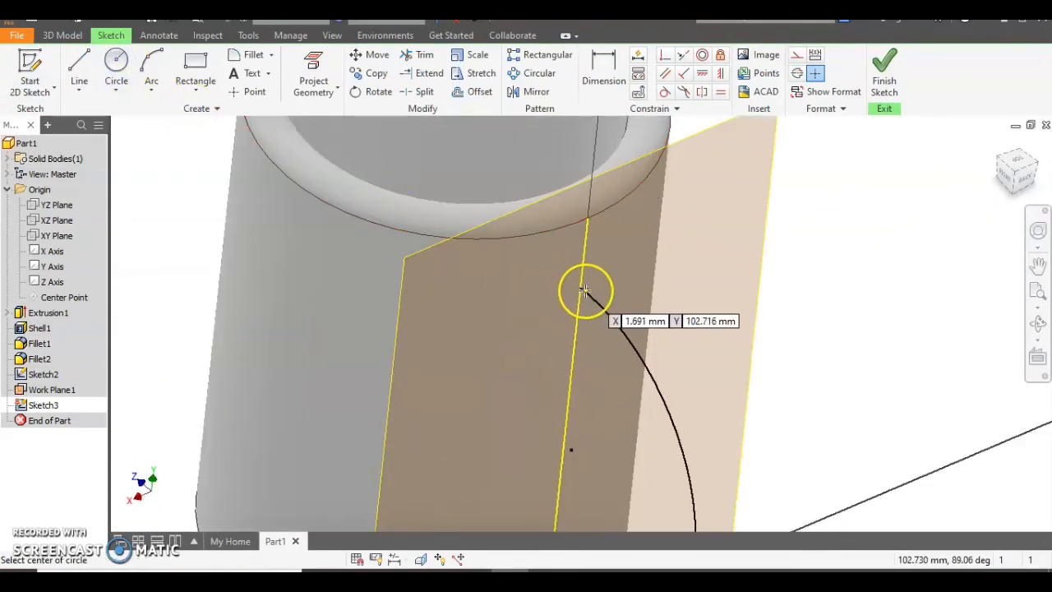
click(582, 293)
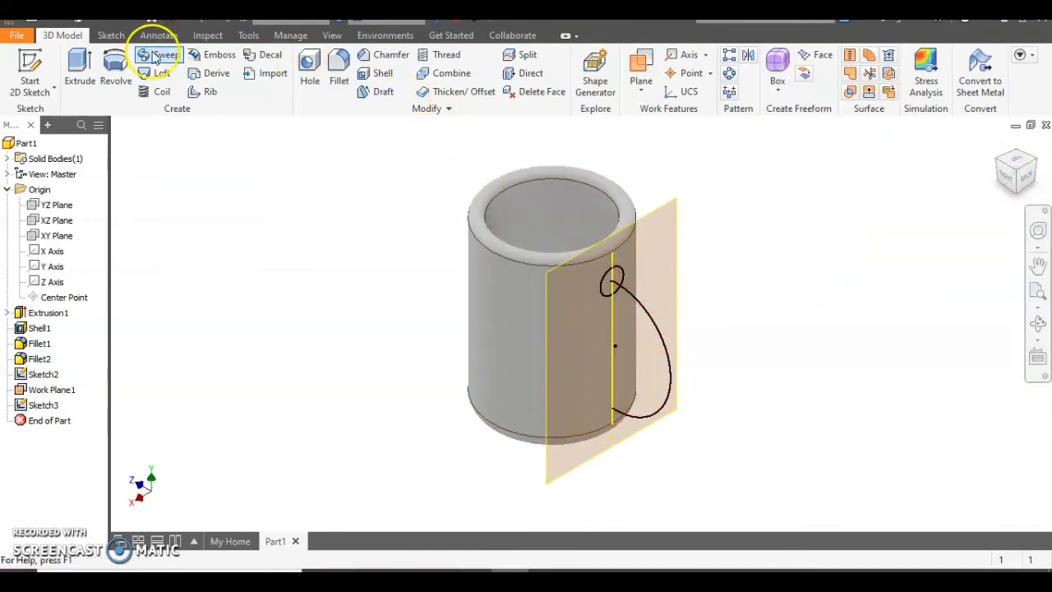
- Sweep the small circle along the curved arc path to create the handle, Sweep1
click(157, 61)
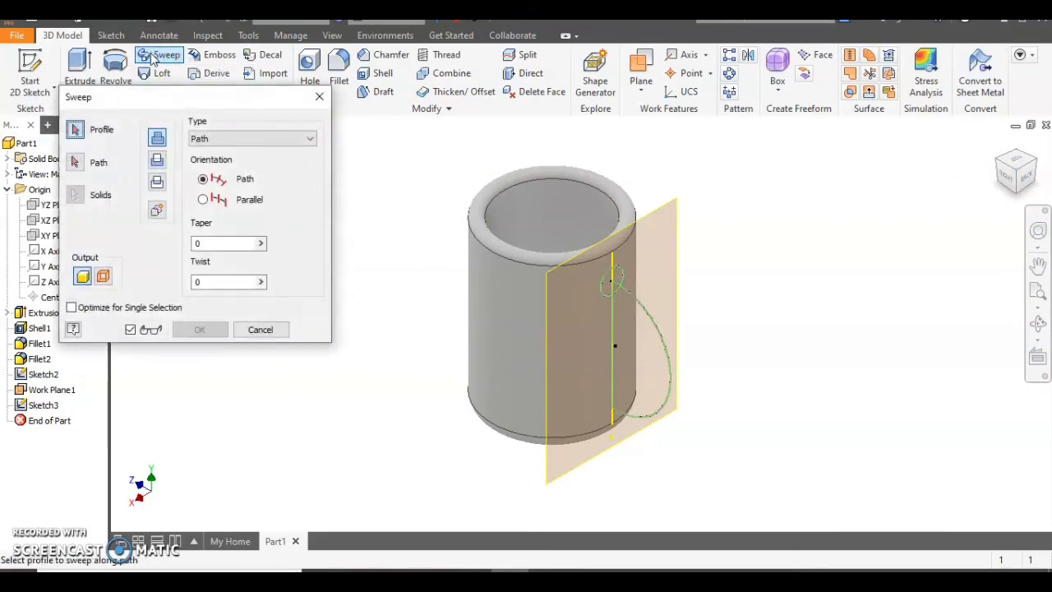
mouse_move(605, 296)
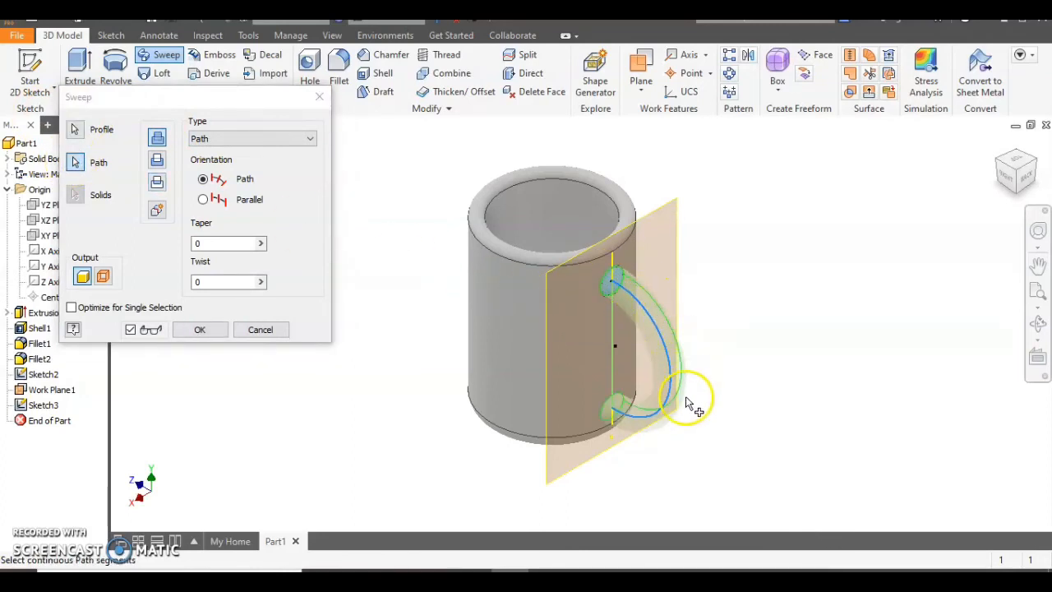
click(200, 329)
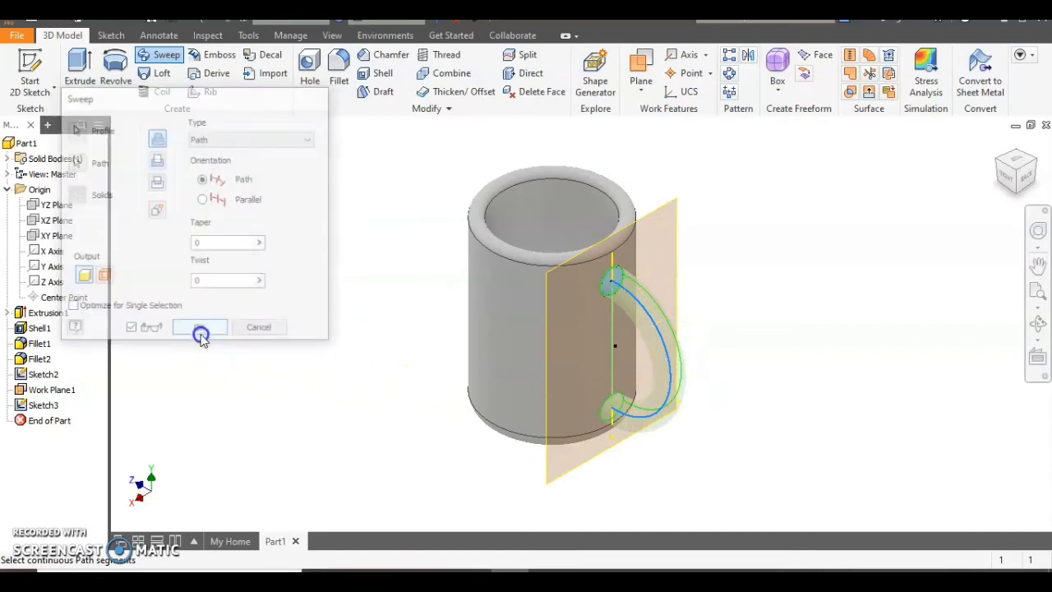
click(200, 326)
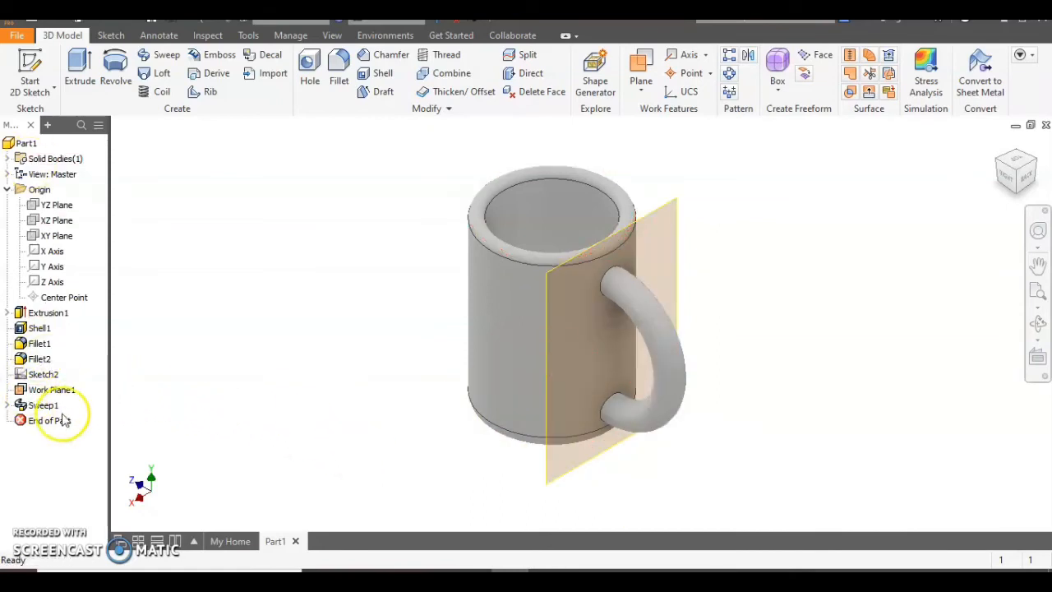
- Turn off Work Plane1's visibility and orbit around the mug
click(52, 390)
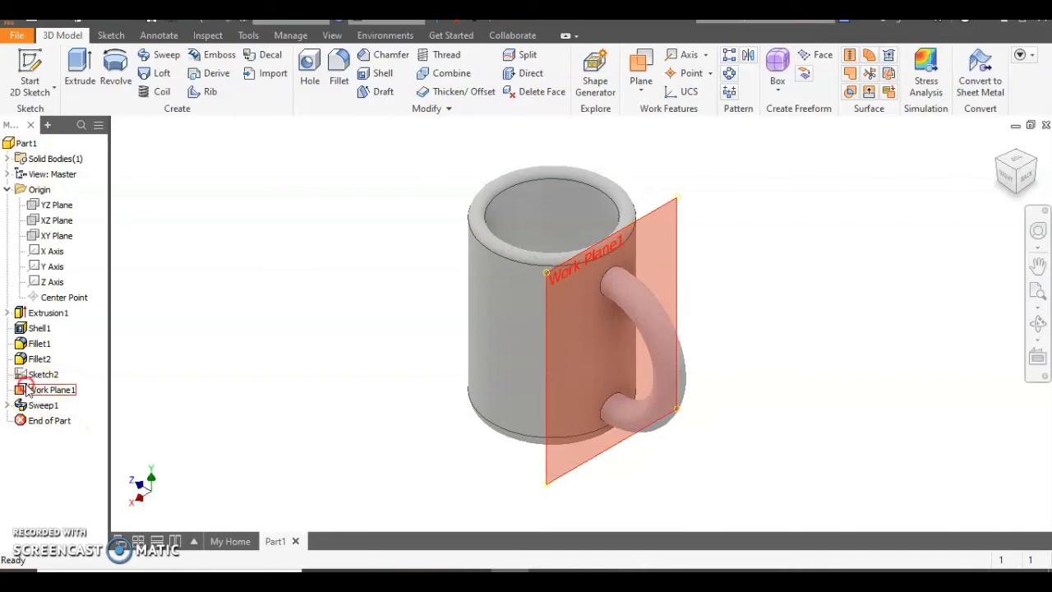
right_click(51, 389)
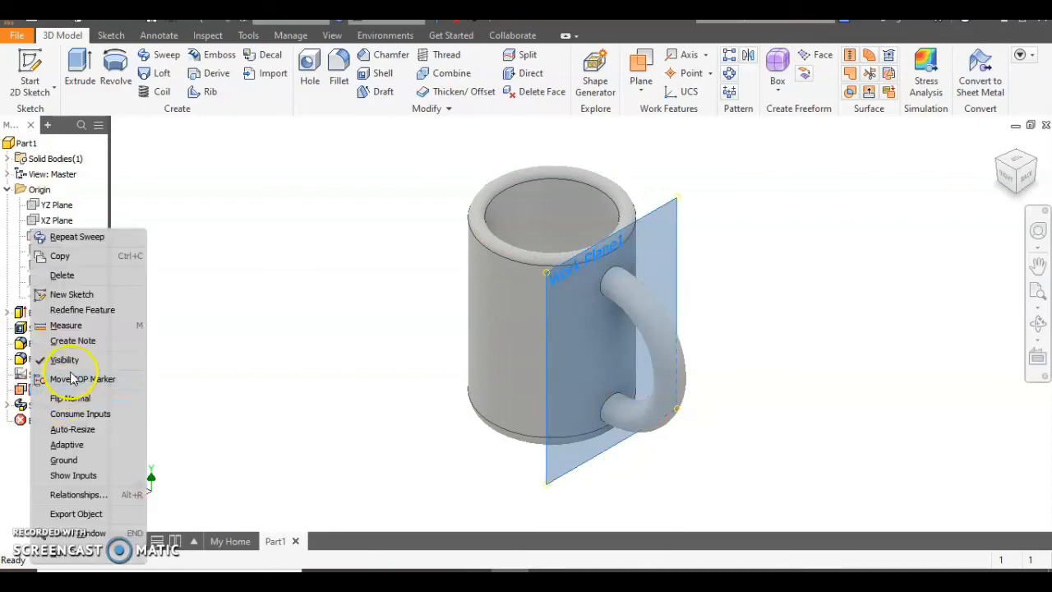
click(65, 359)
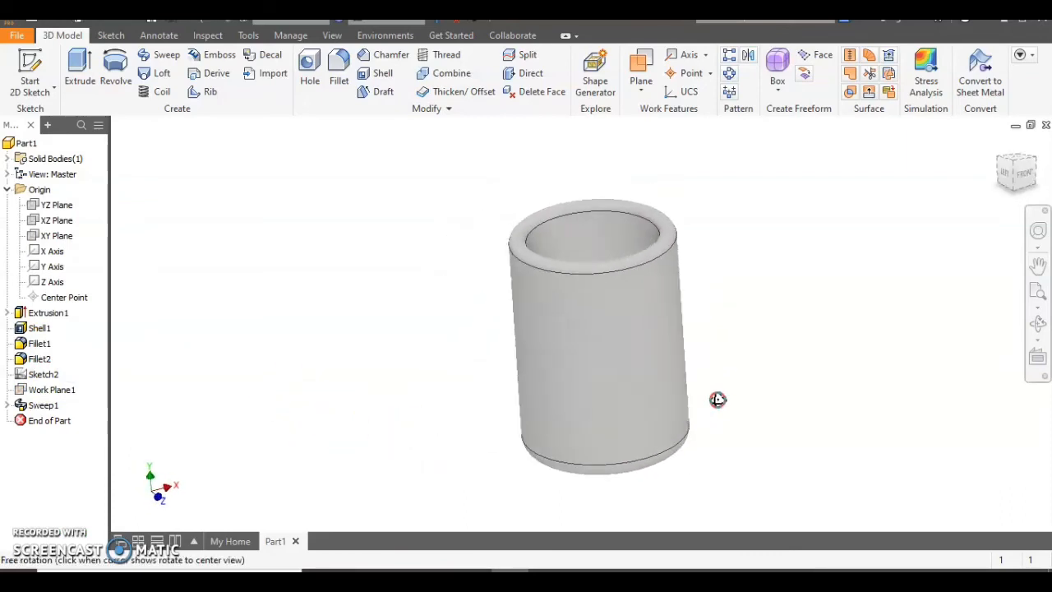
drag(718, 400, 1016, 365)
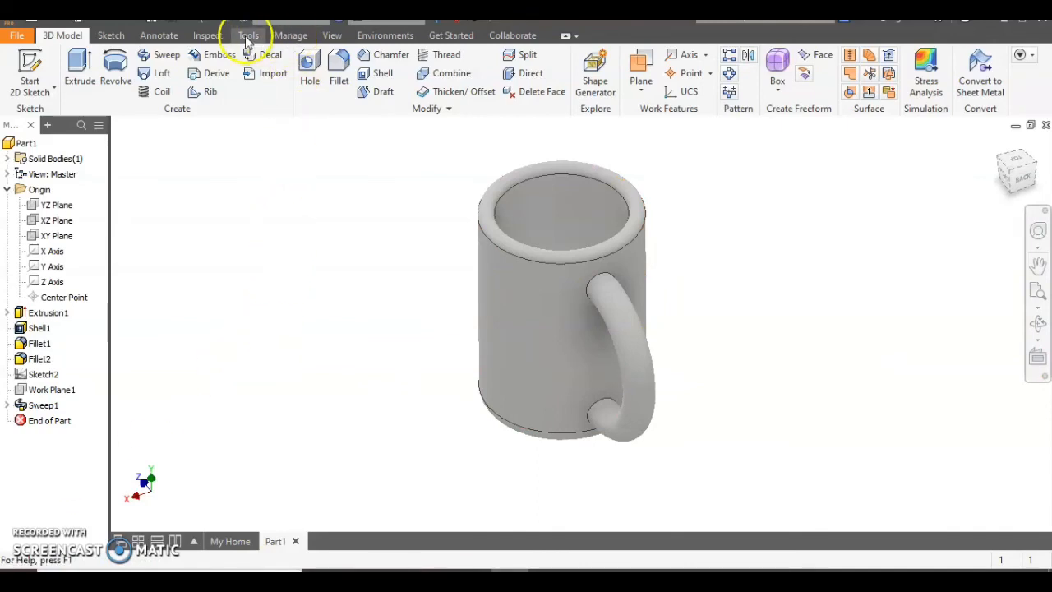
mouse_move(1011, 171)
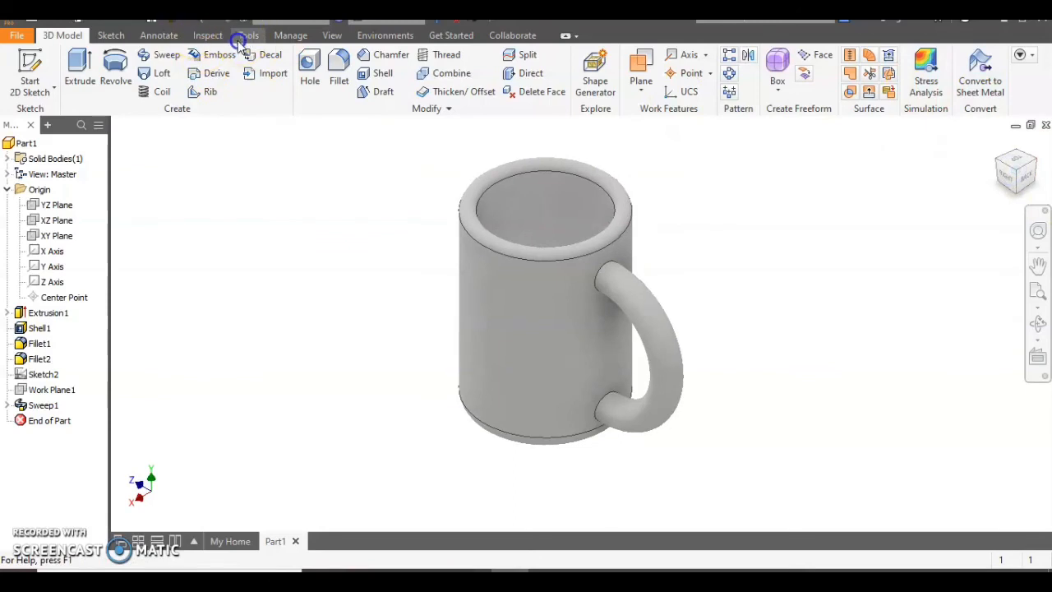
- Apply a dark red appearance to the mug and handle from the Appearance Browser
click(248, 35)
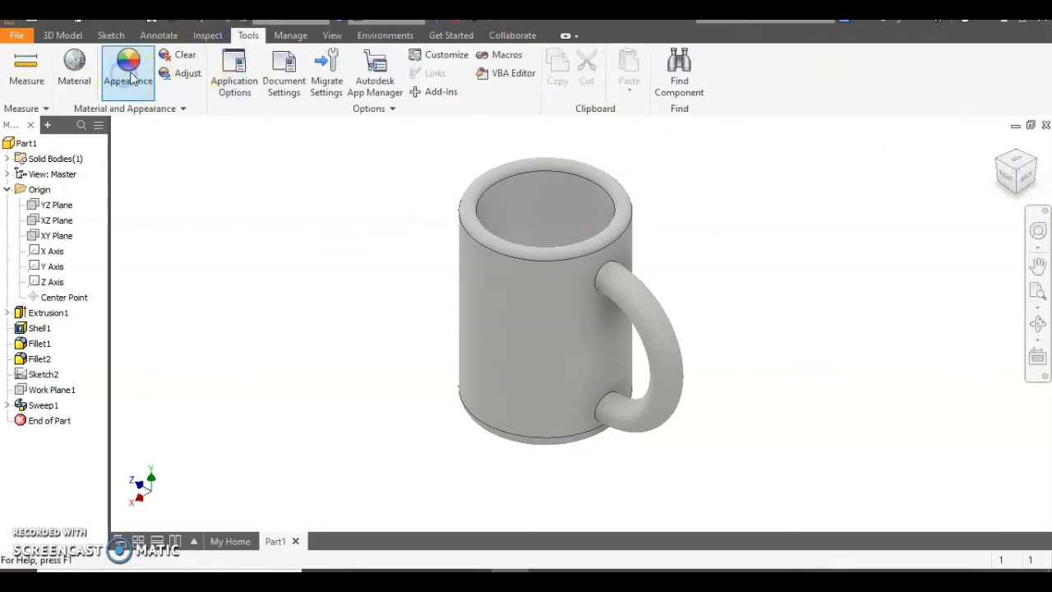
click(128, 70)
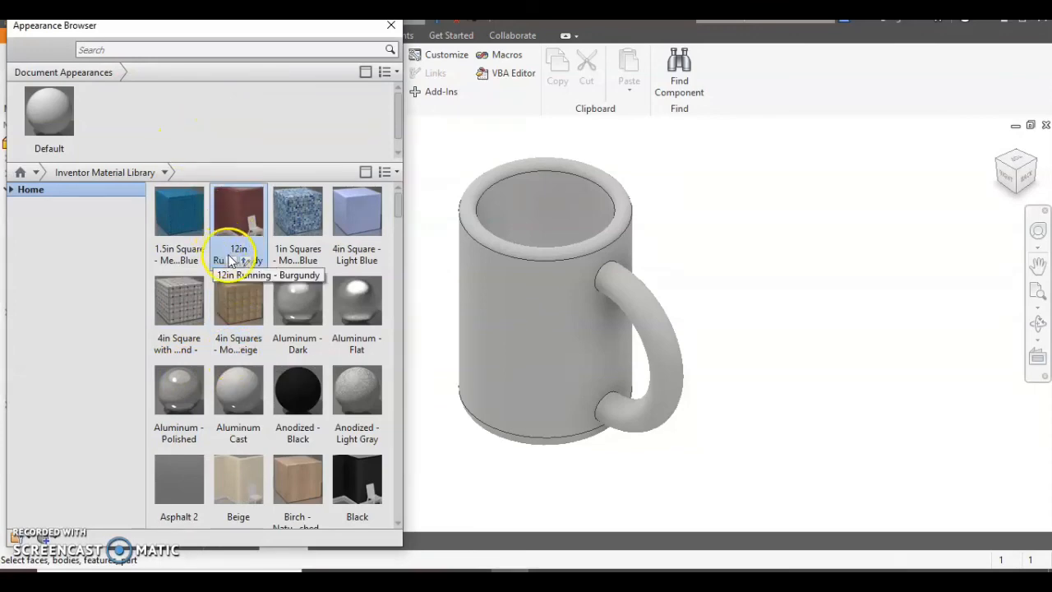
double_click(297, 389)
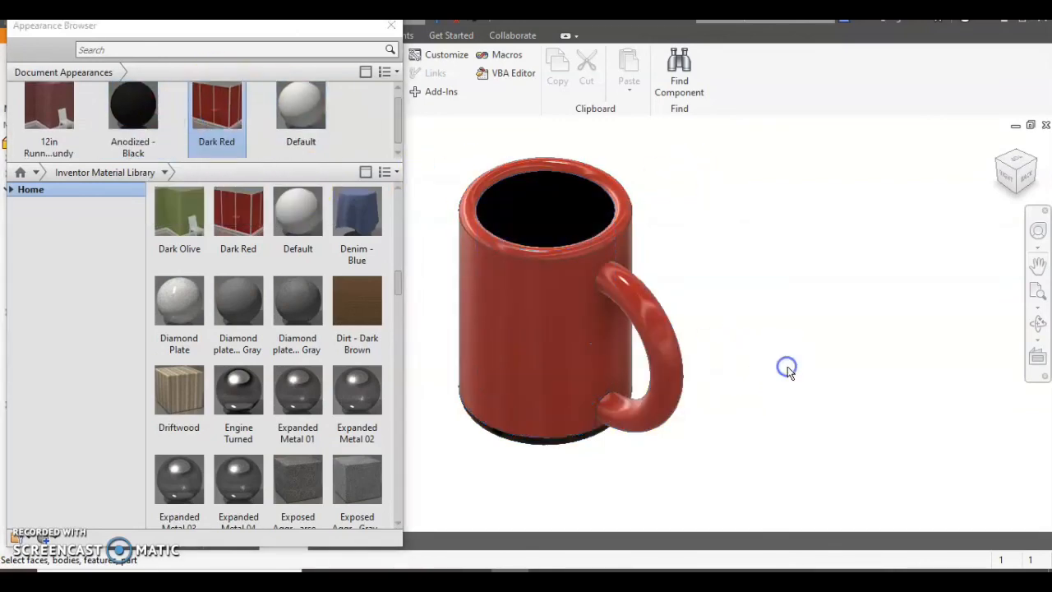
click(391, 25)
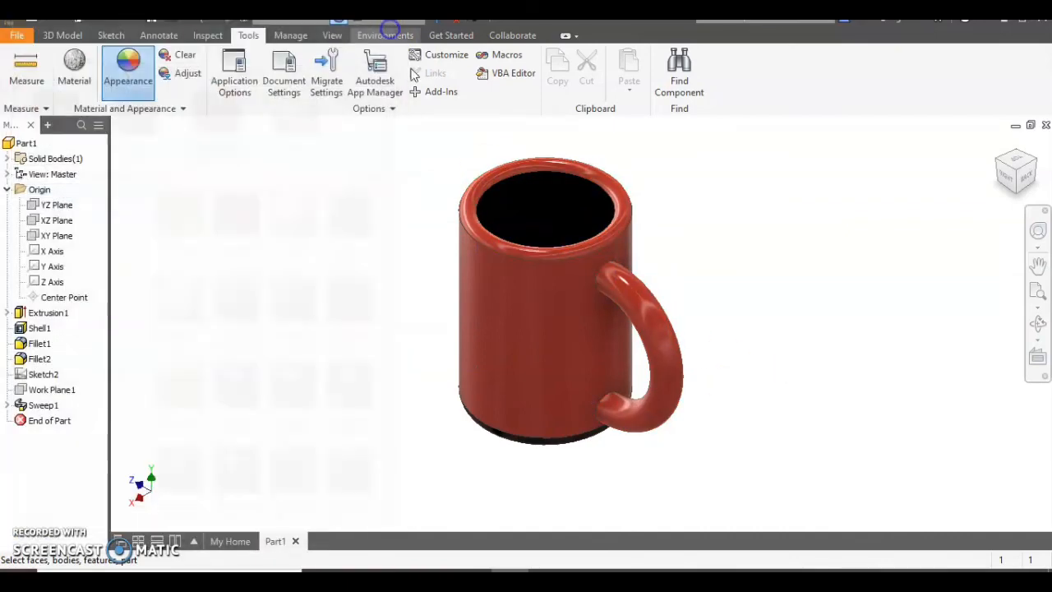